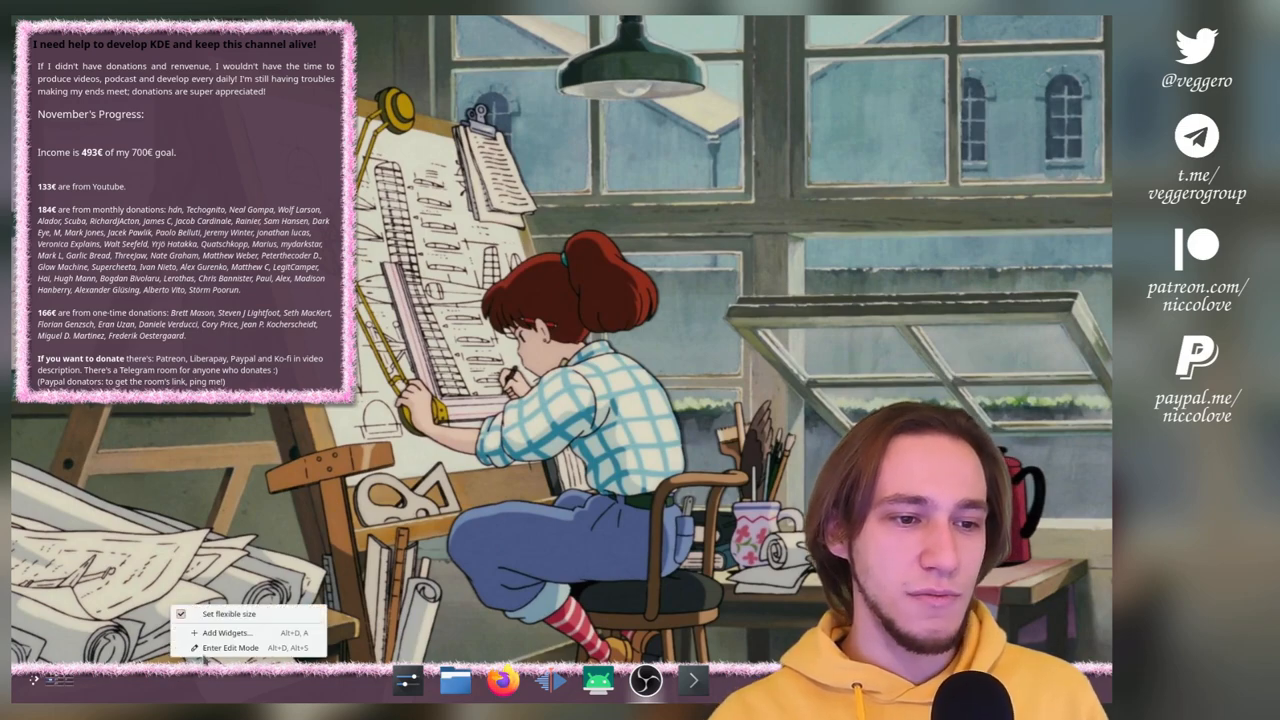
Dismiss the panel options, then open FluffyBunny's widgets/panel-background.svgz from Dolphin in Inkscape
{"action": "left_click", "coordinate": [231, 648]}
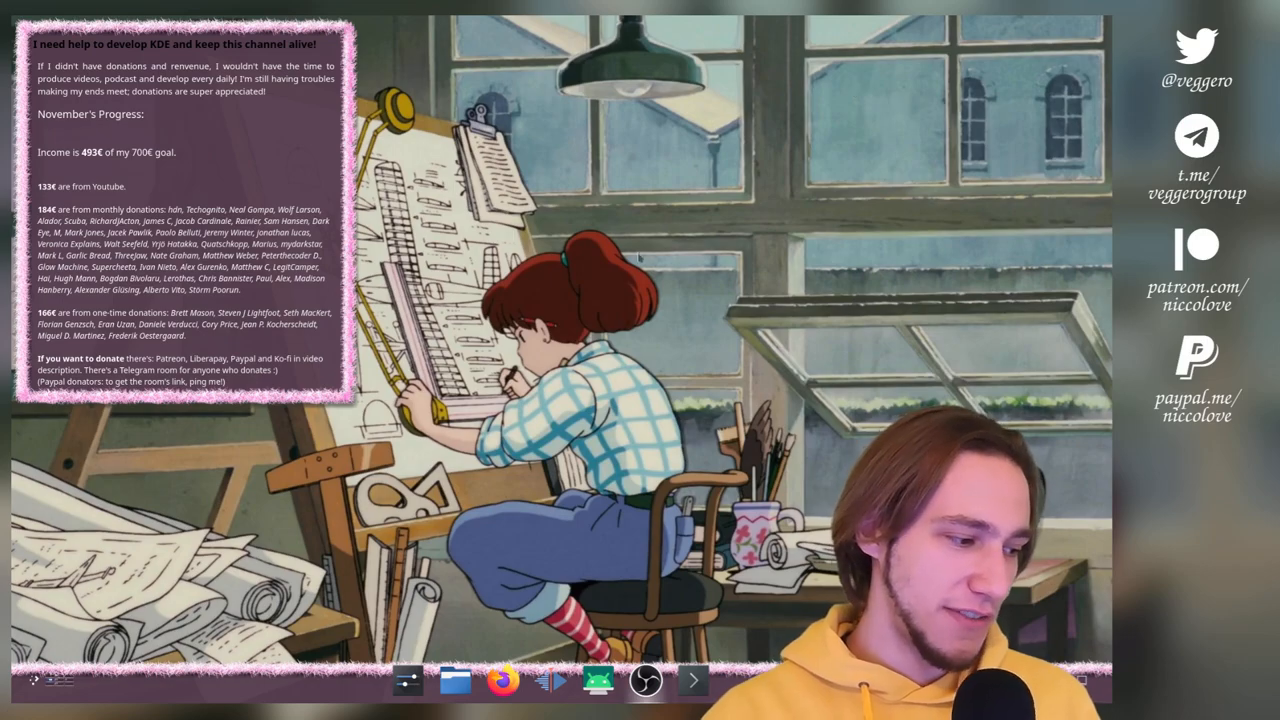
{"action": "left_click", "coordinate": [455, 680]}
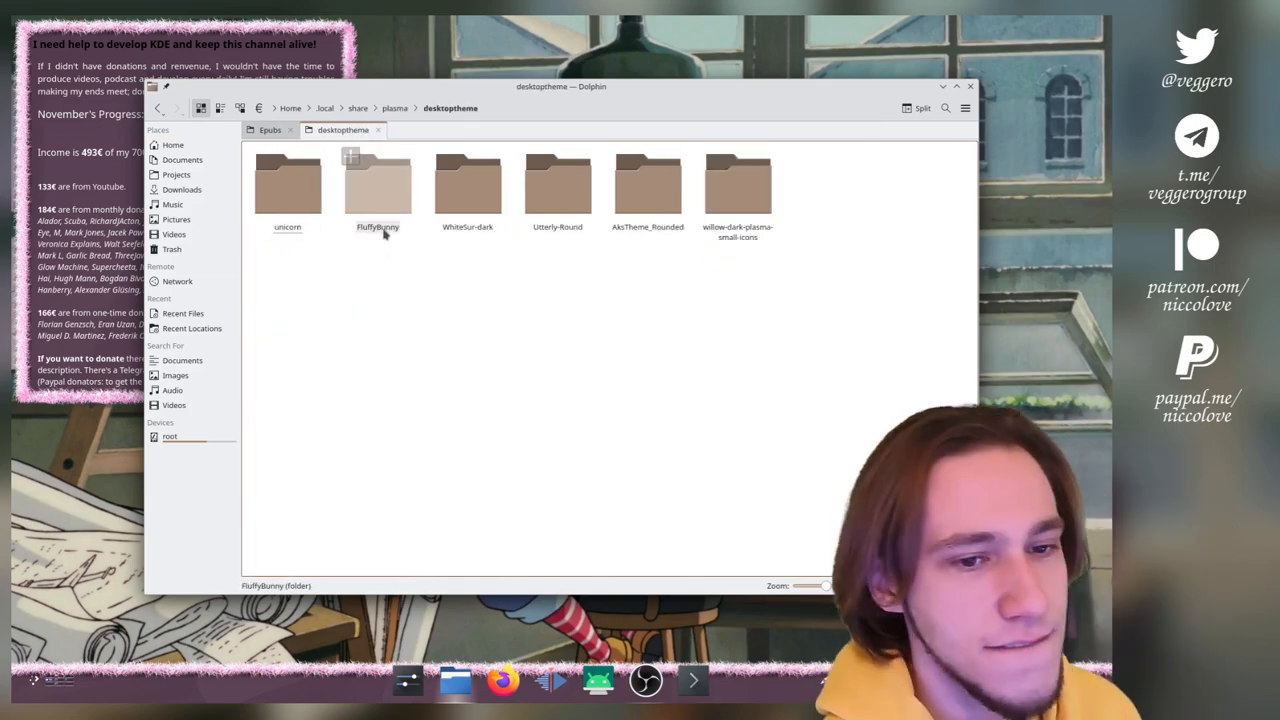
{"action": "double_click", "coordinate": [377, 185]}
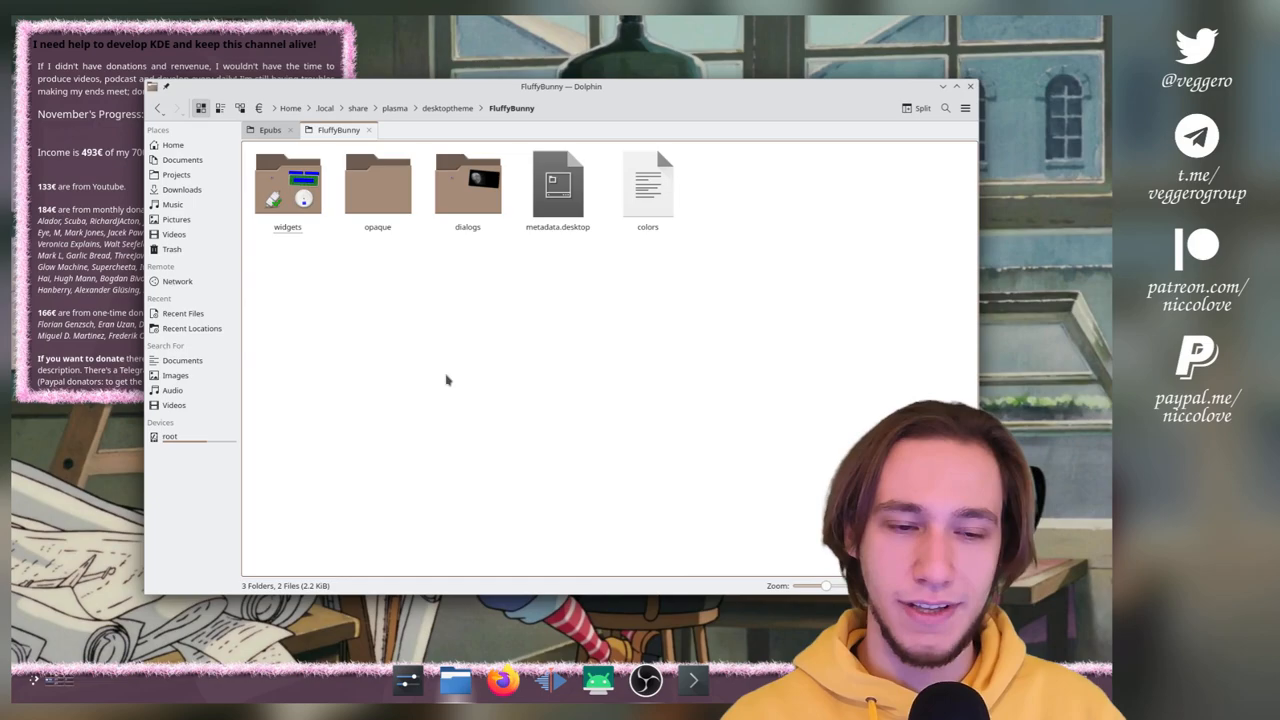
{"action": "mouse_move", "coordinate": [417, 460]}
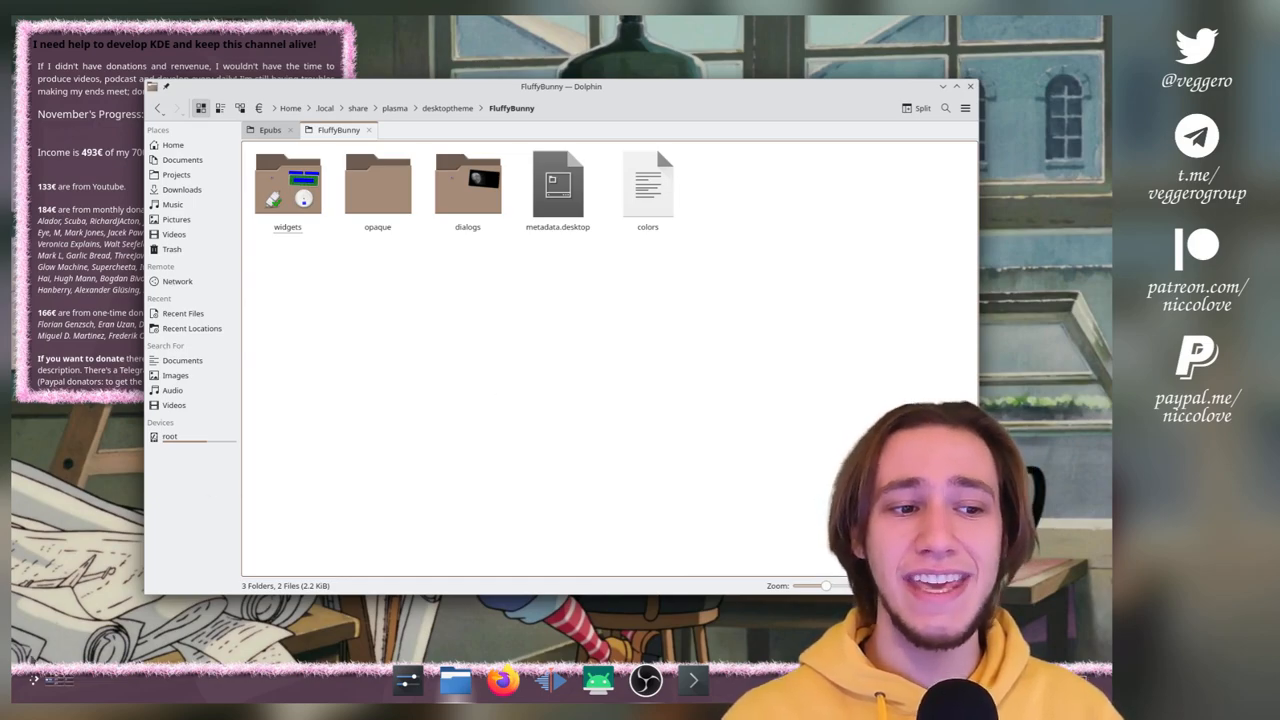
{"action": "left_click", "coordinate": [36, 680]}
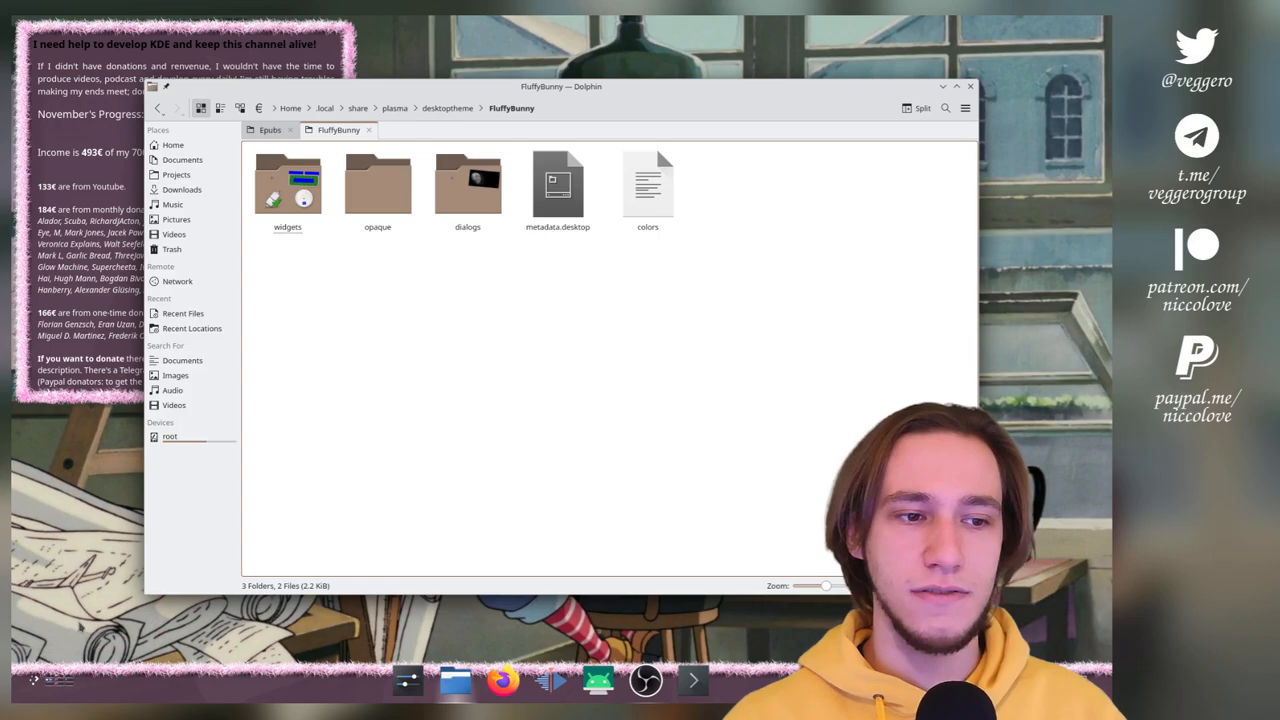
{"action": "mouse_move", "coordinate": [405, 488]}
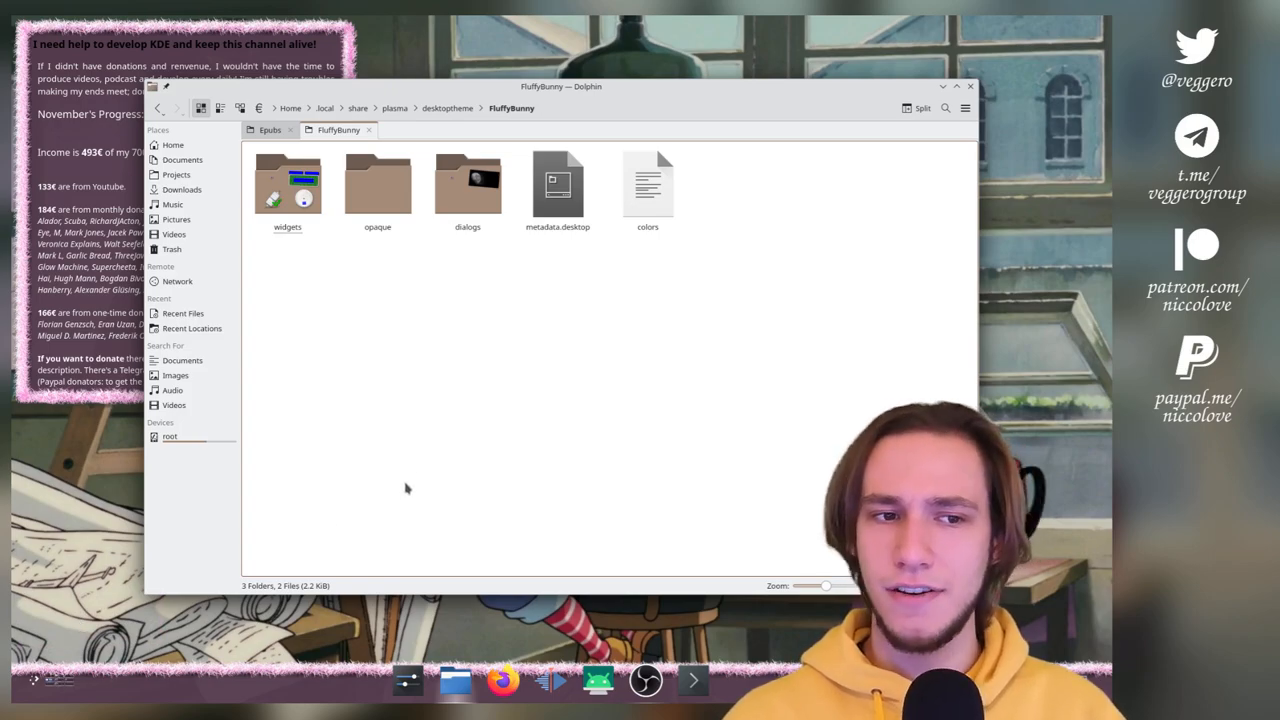
{"action": "double_click", "coordinate": [288, 185]}
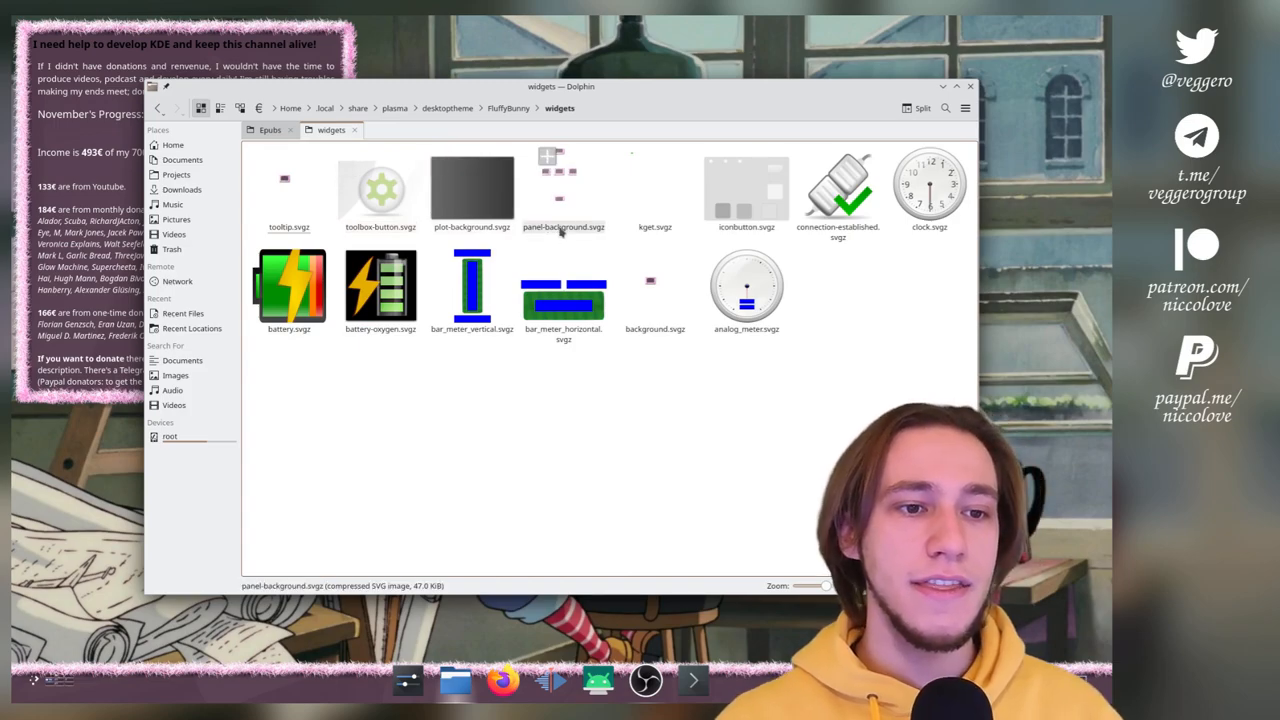
{"action": "left_click", "coordinate": [563, 197]}
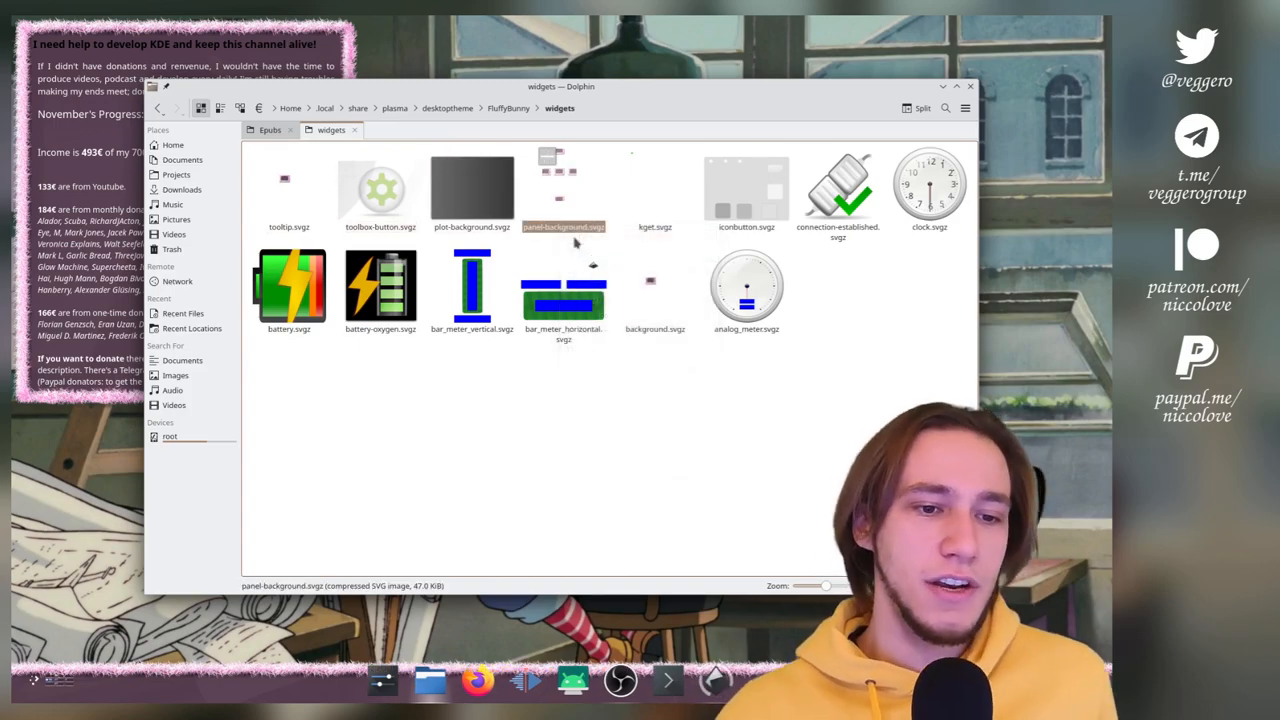
{"action": "double_click", "coordinate": [563, 190]}
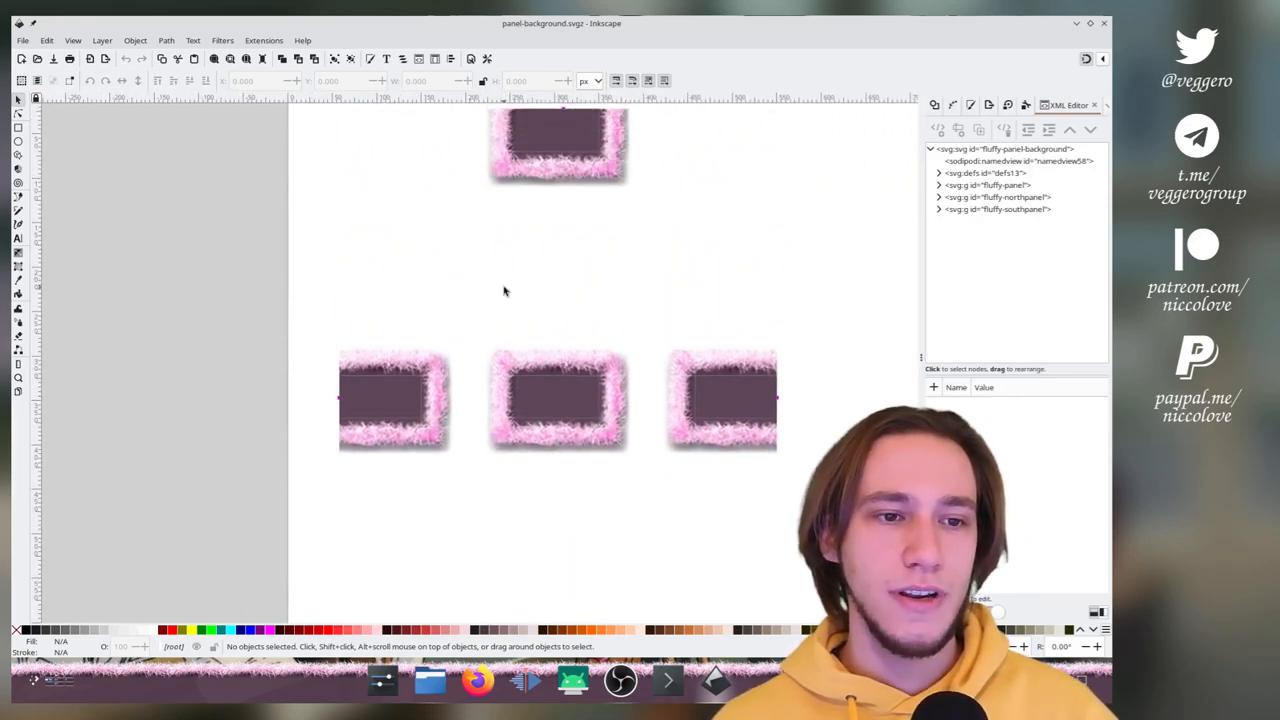
Scroll the panel-background.svgz canvas to review the fluffy border variants and south panel group
{"action": "scroll", "scroll_direction": "up", "scroll_amount": 3}
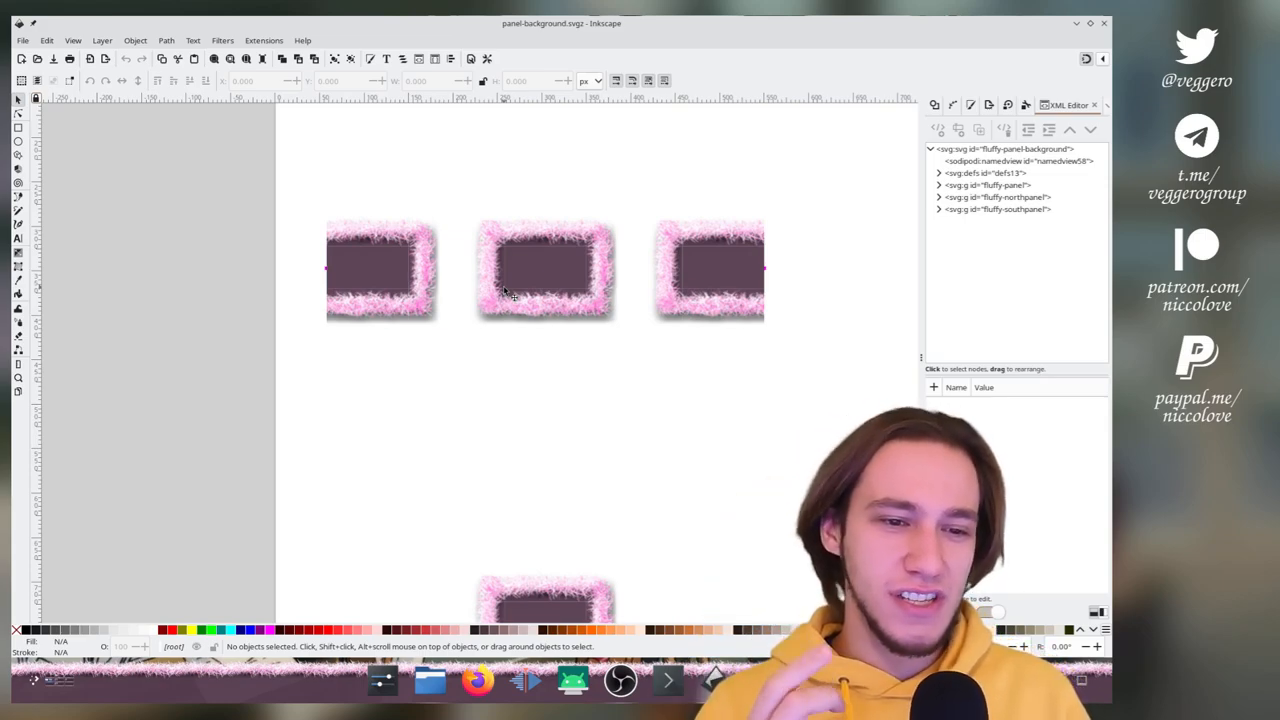
{"action": "scroll", "scroll_direction": "up", "scroll_amount": 3}
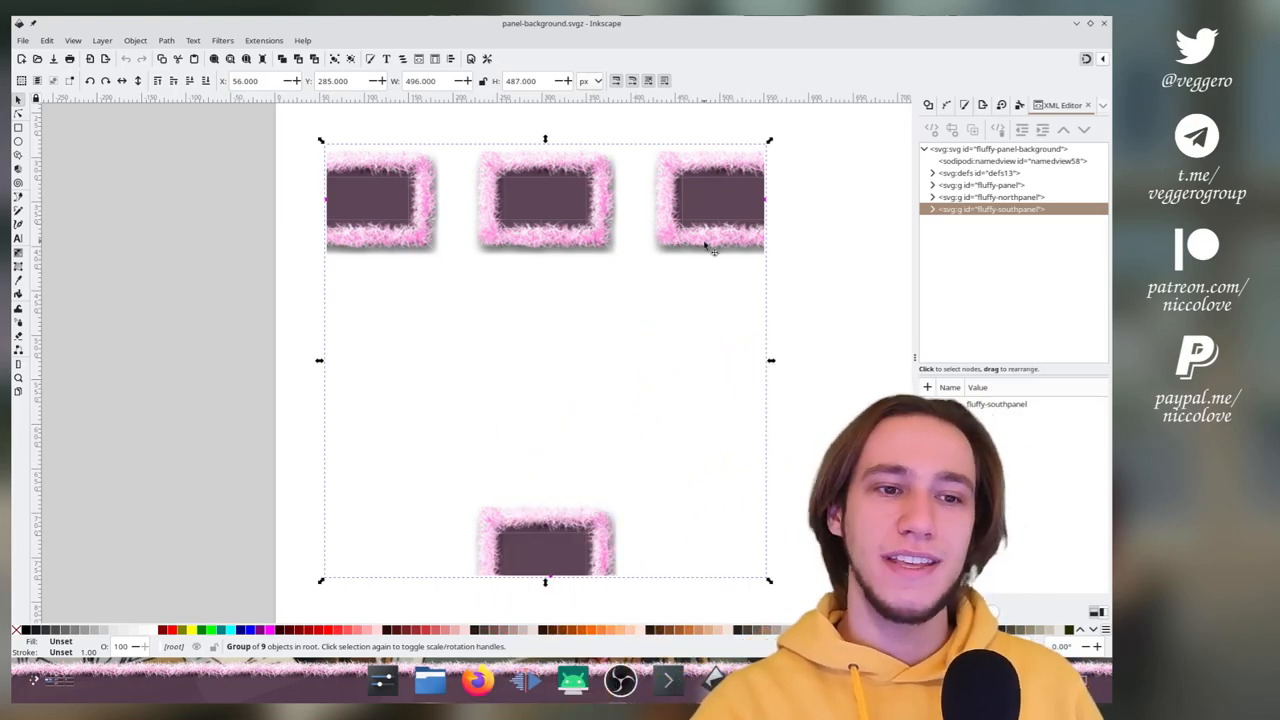
Inspect the fluffy south panel's top and top-left border clones
{"action": "scroll", "scroll_direction": "up", "scroll_amount": 3}
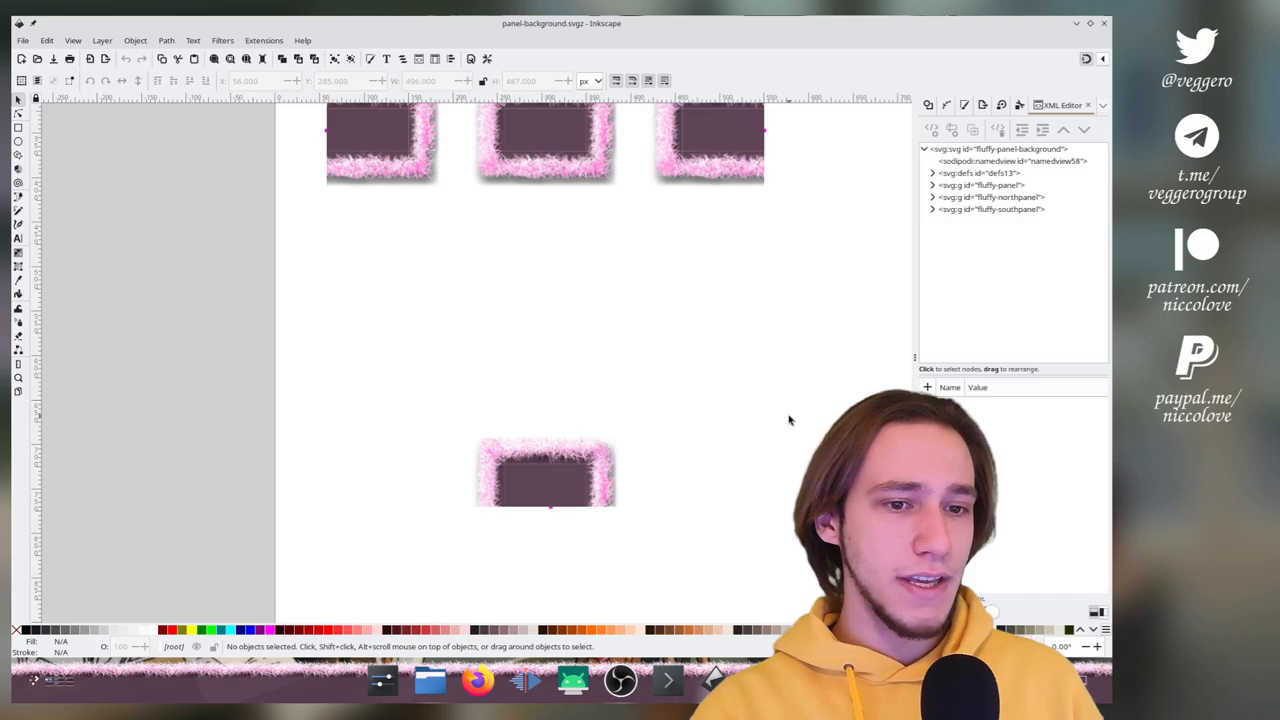
{"action": "left_click", "coordinate": [545, 470]}
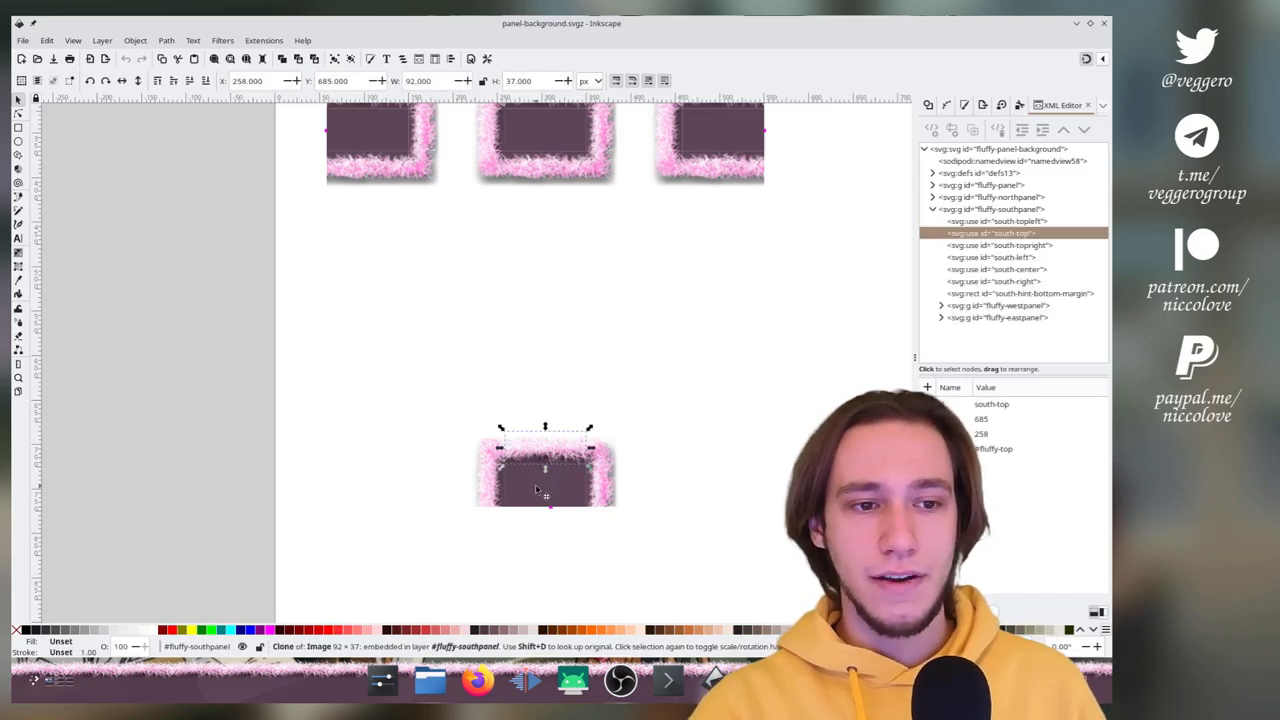
{"action": "left_click", "coordinate": [993, 221]}
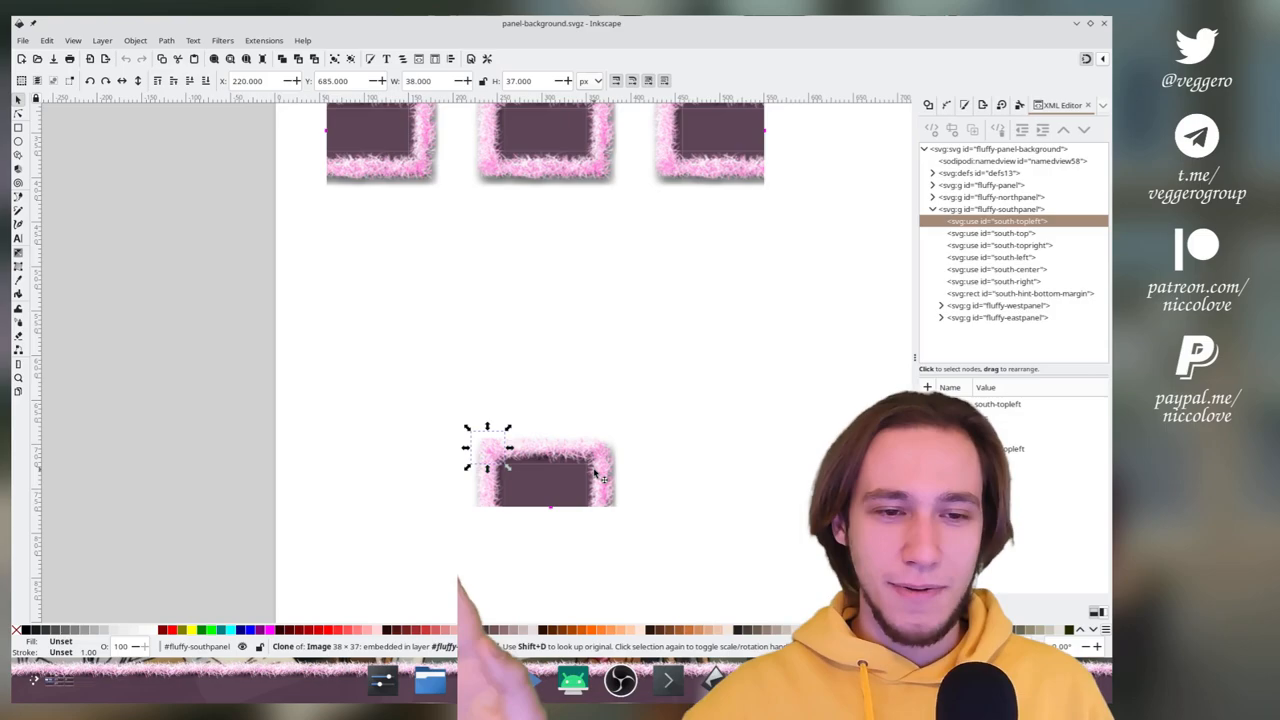
{"action": "left_click", "coordinate": [988, 233]}
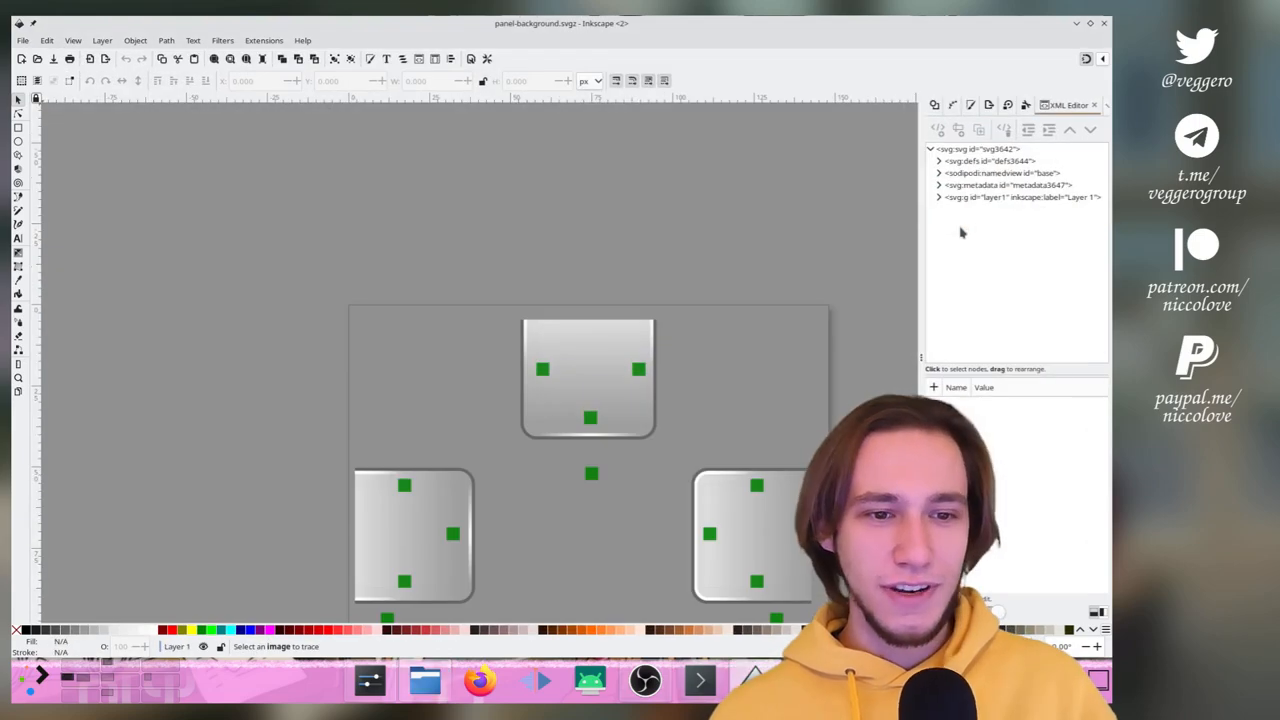
{"action": "scroll", "scroll_direction": "down", "scroll_amount": 3}
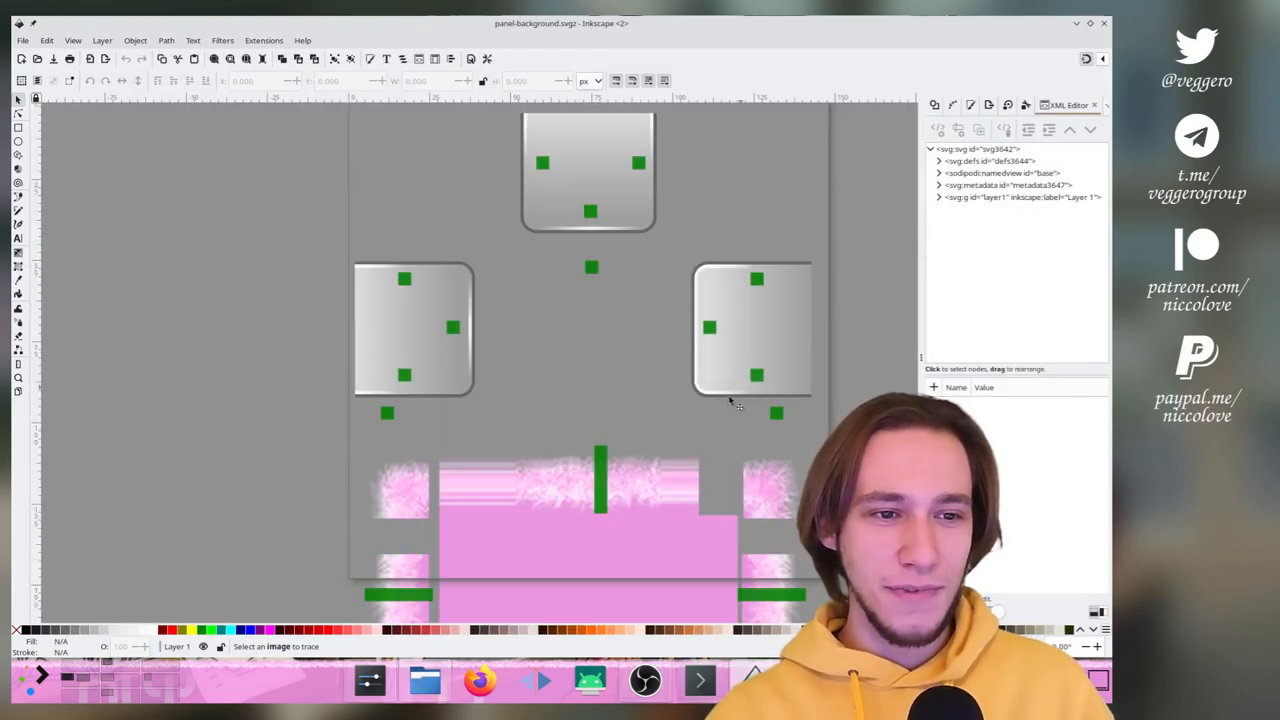
{"action": "scroll", "scroll_direction": "down", "scroll_amount": 3}
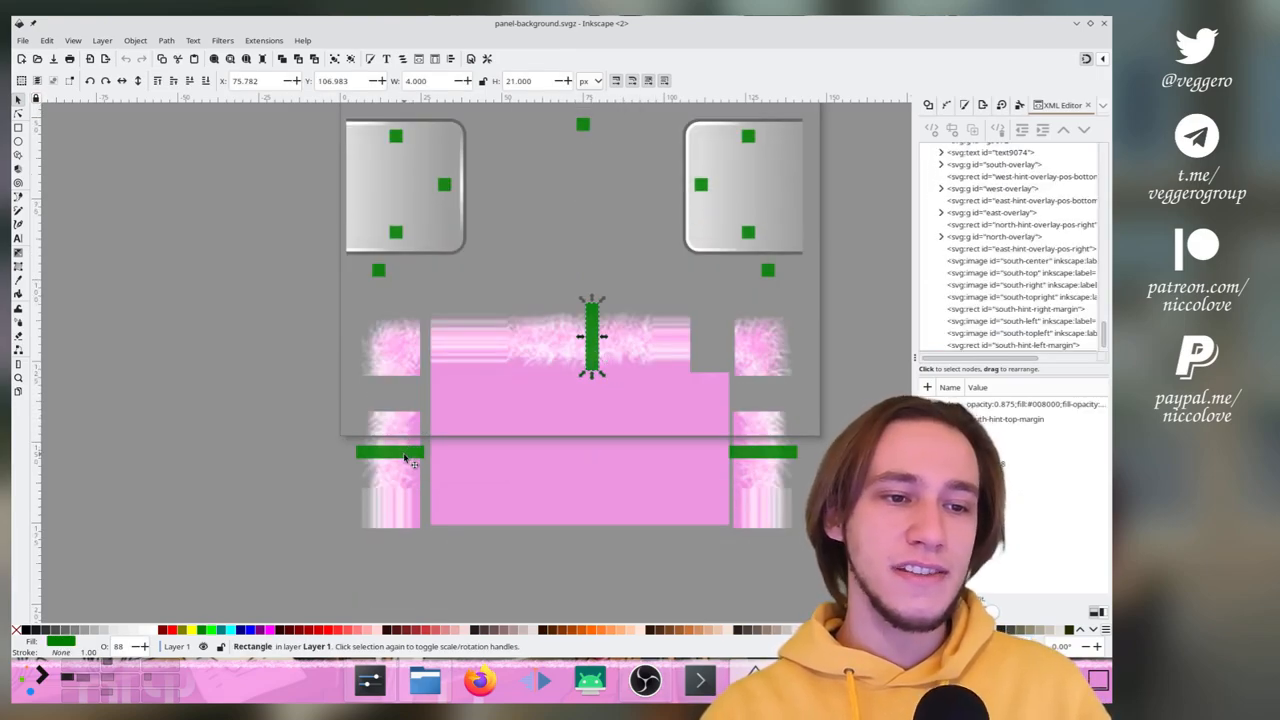
{"action": "left_click", "coordinate": [765, 452]}
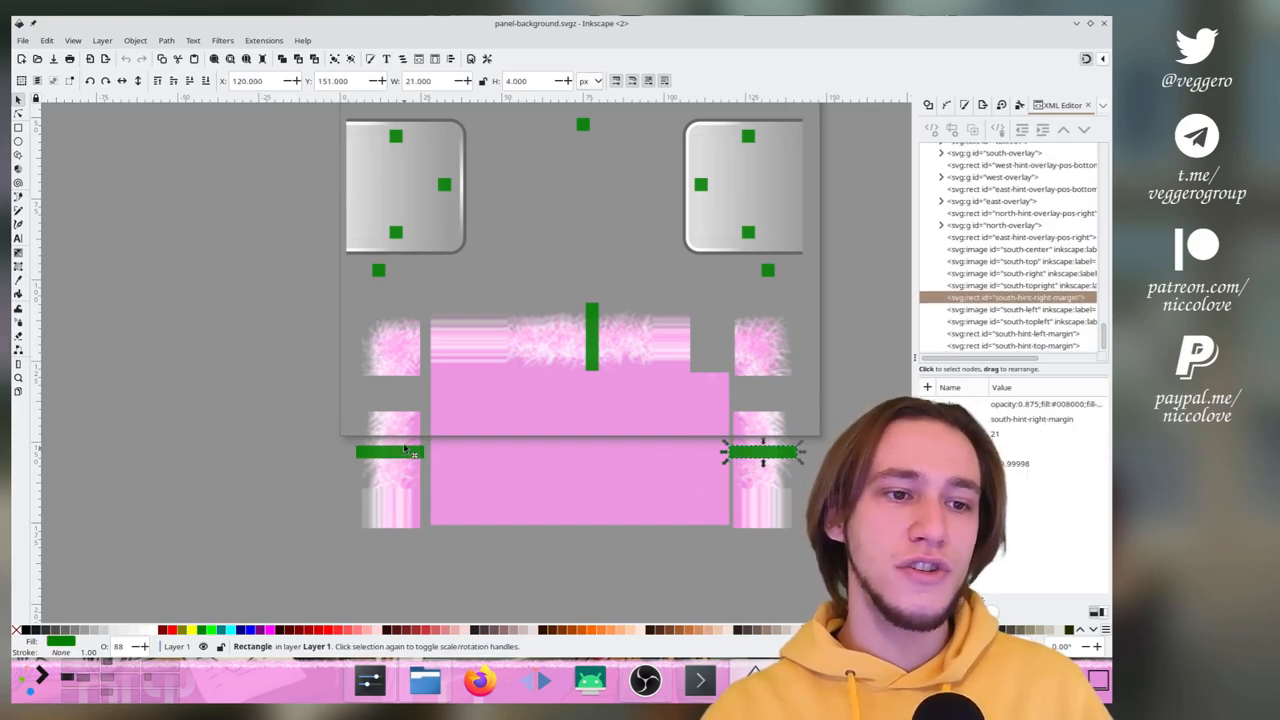
{"action": "left_click", "coordinate": [1015, 309]}
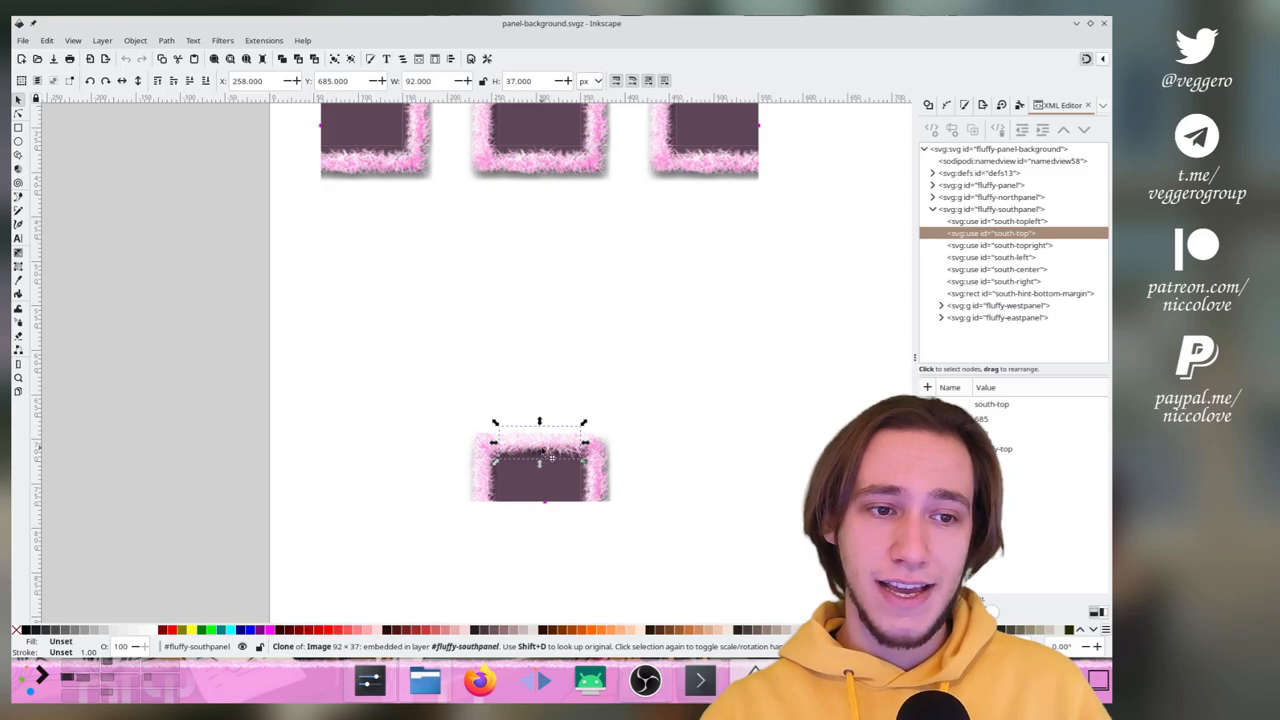
Inspect the FluffyBunny south-top and south-right clones, then clear the selection
{"action": "left_click", "coordinate": [993, 281]}
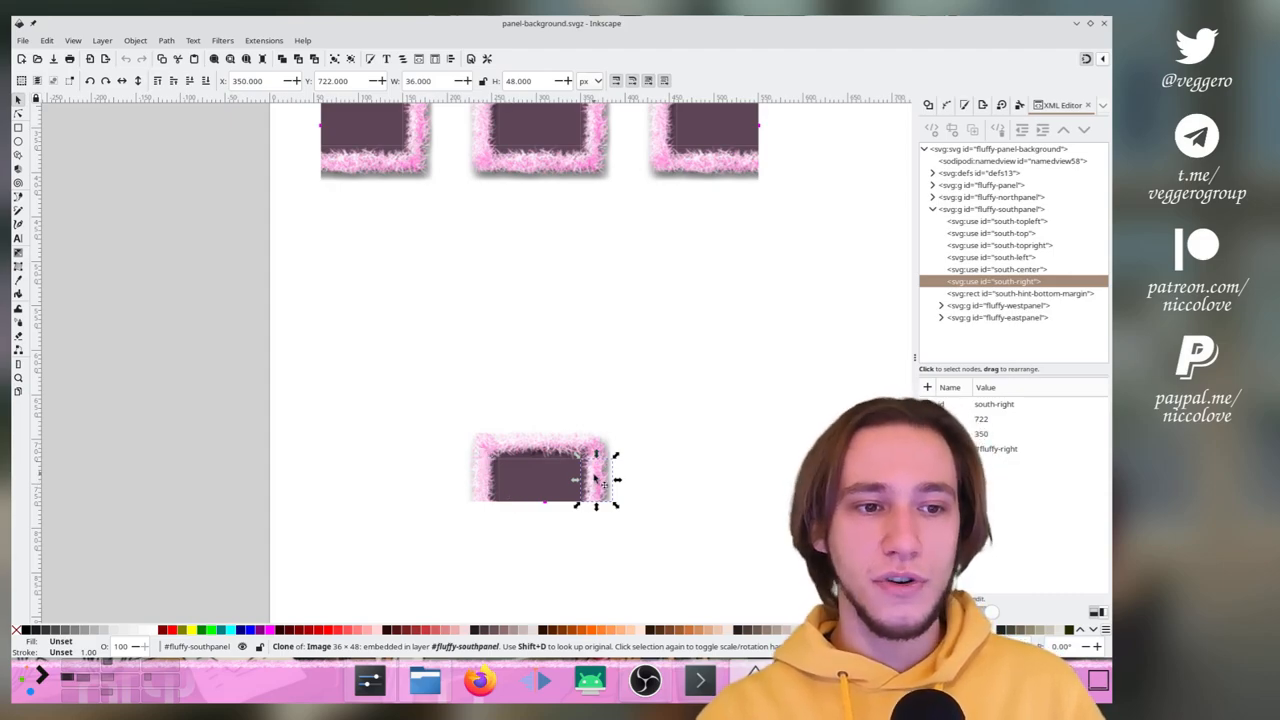
{"action": "left_click", "coordinate": [740, 430]}
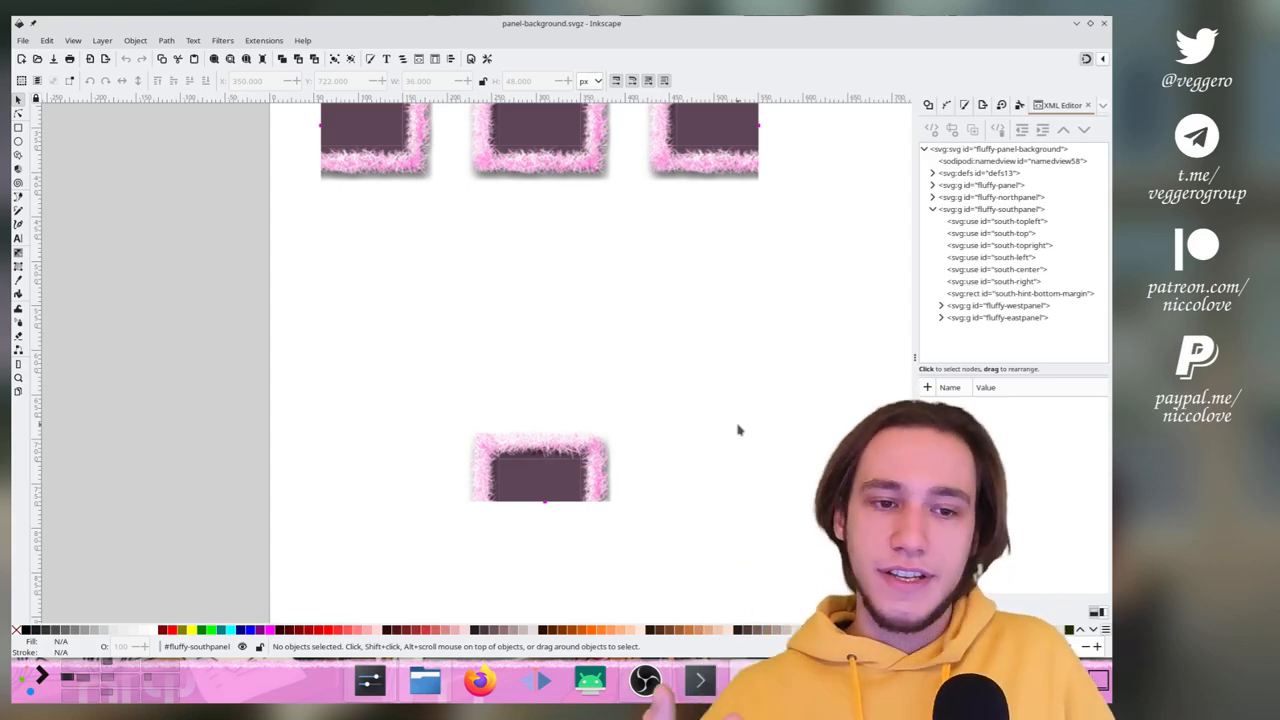
{"action": "left_click", "coordinate": [451, 681]}
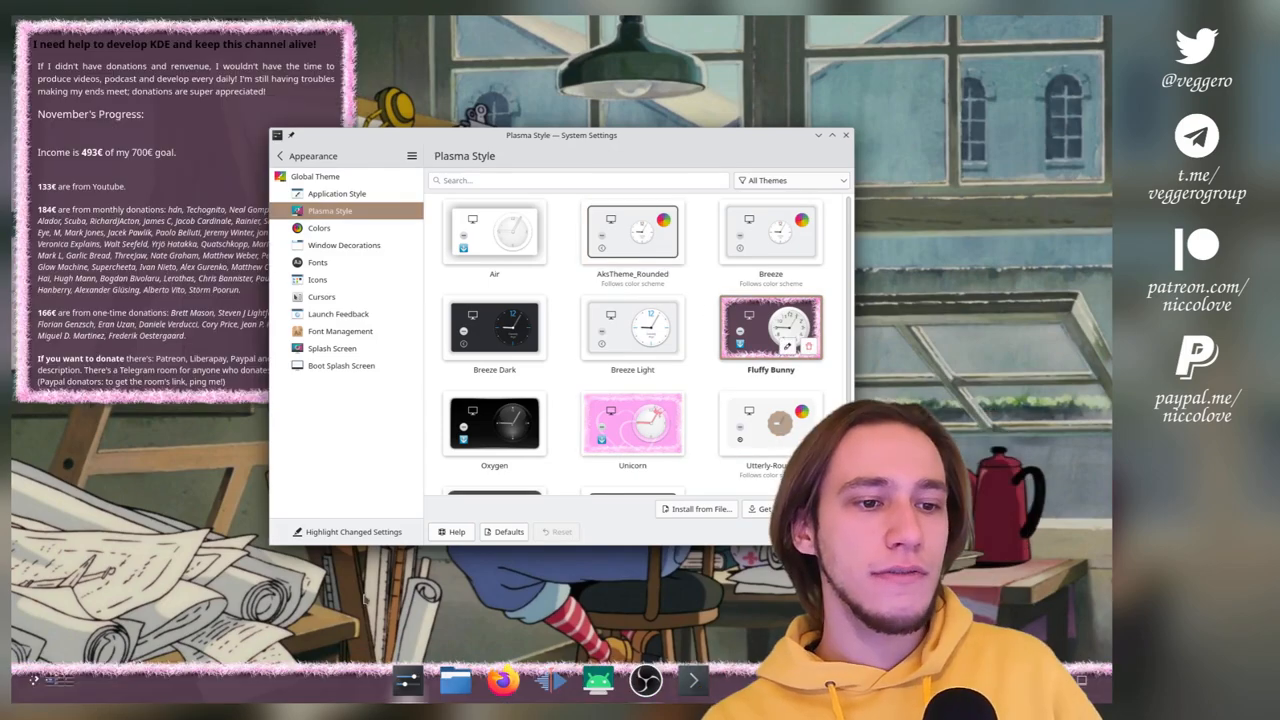
{"action": "mouse_move", "coordinate": [35, 681]}
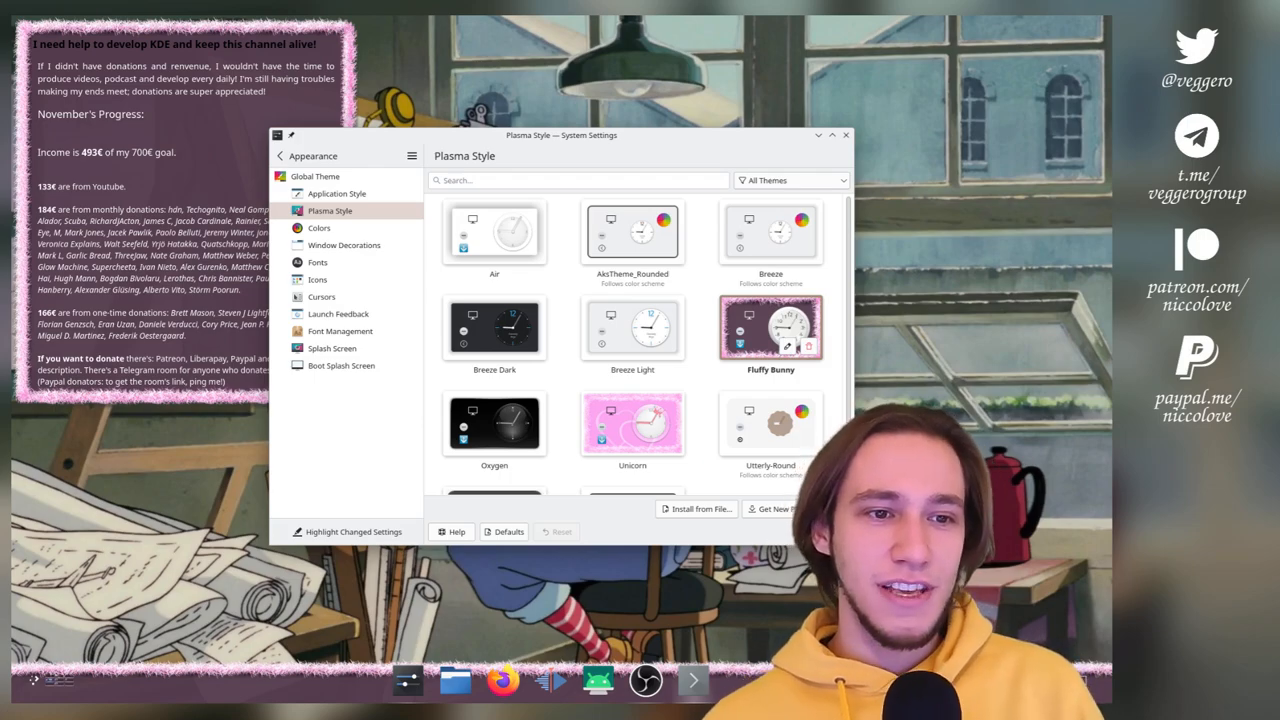
Briefly apply Willow Dark Small Icons, then apply Breeze as the Plasma style
{"action": "scroll", "scroll_direction": "down", "scroll_amount": 3}
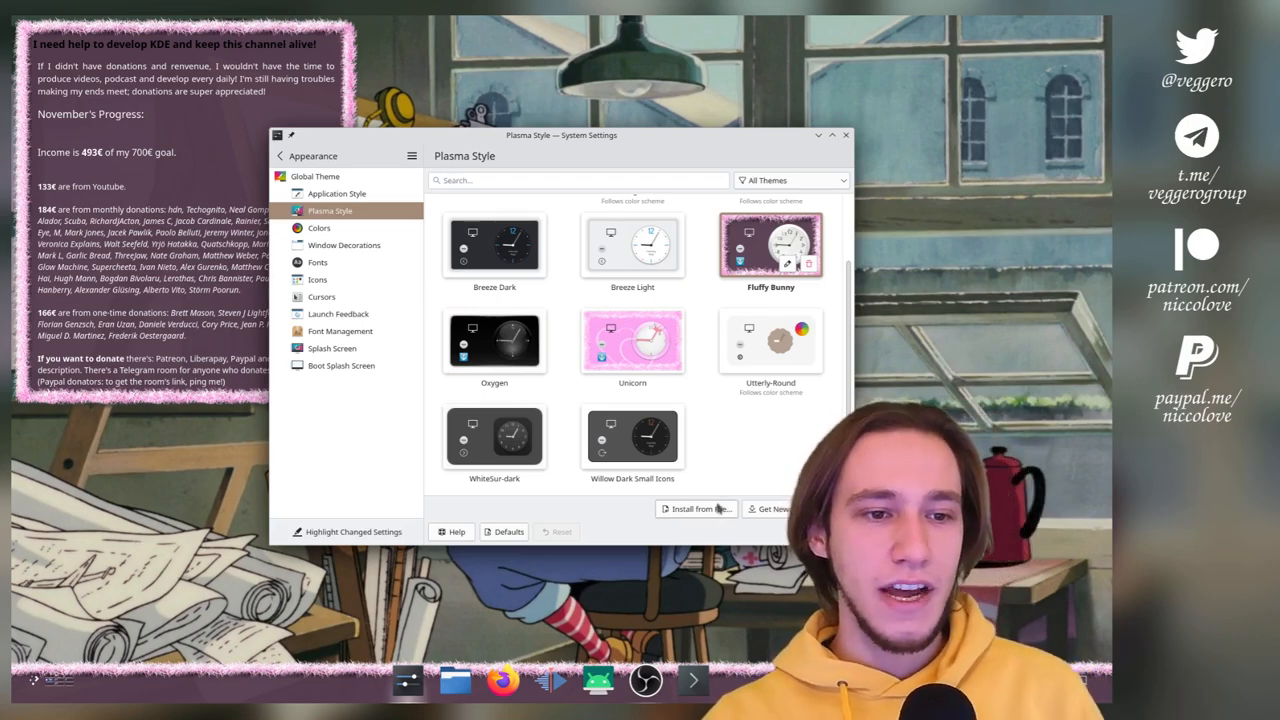
{"action": "left_click", "coordinate": [632, 437]}
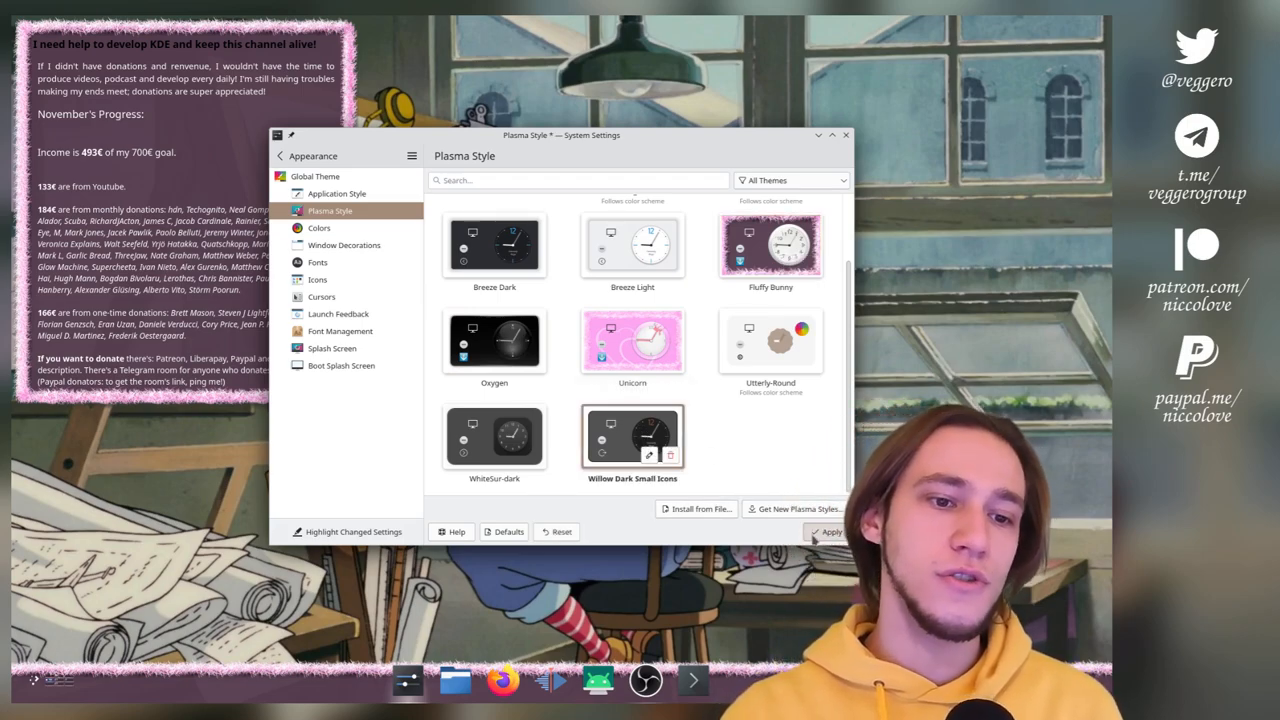
{"action": "left_click", "coordinate": [830, 531]}
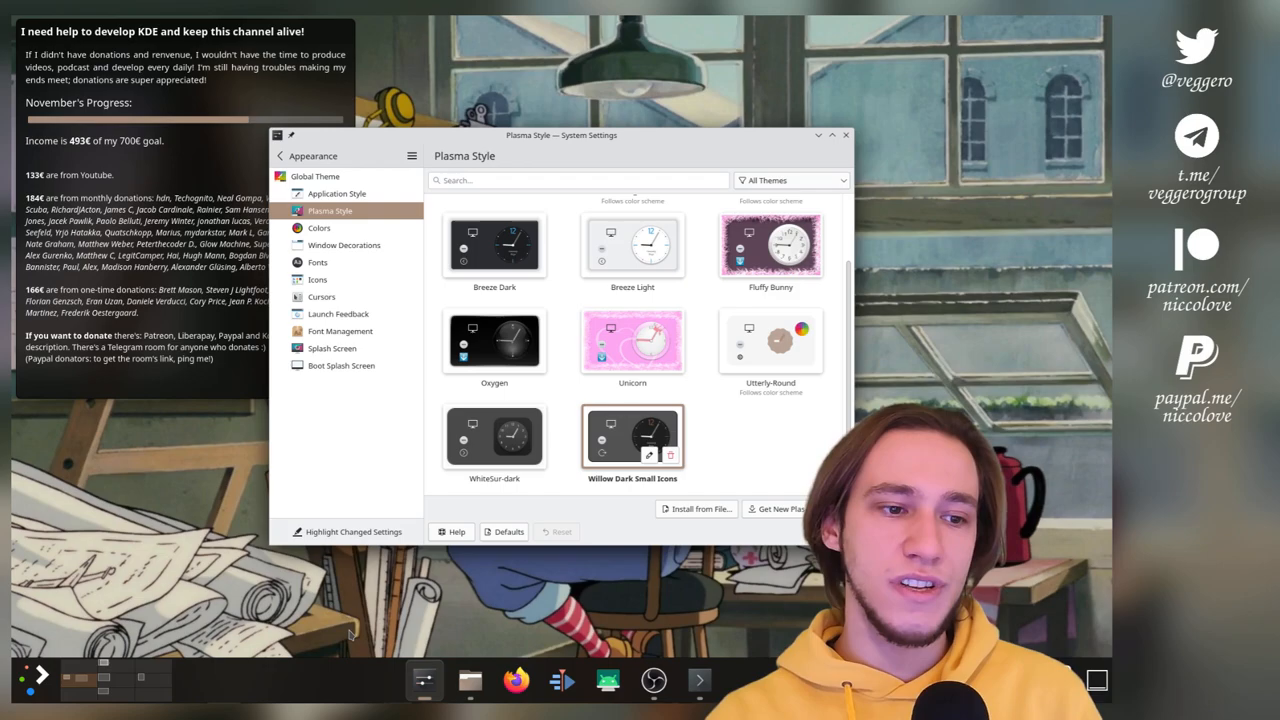
{"action": "mouse_move", "coordinate": [373, 658]}
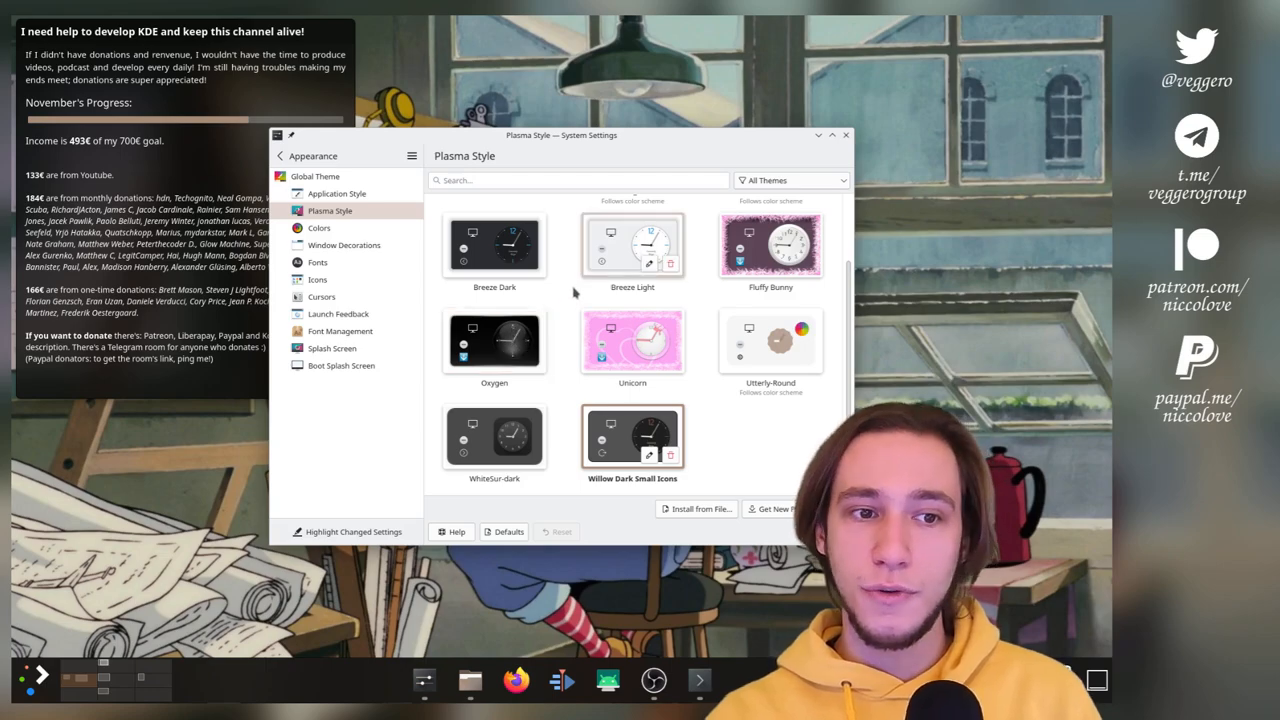
{"action": "scroll", "scroll_direction": "up", "scroll_amount": 3}
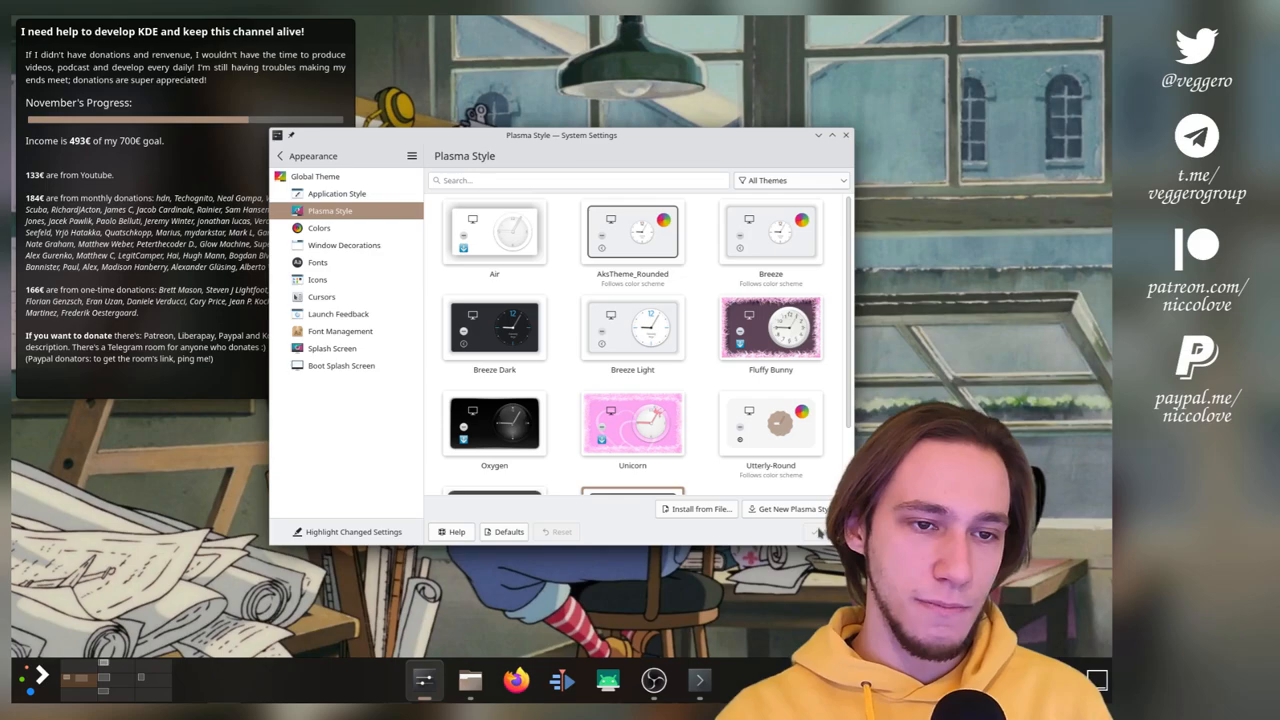
{"action": "left_click", "coordinate": [770, 232]}
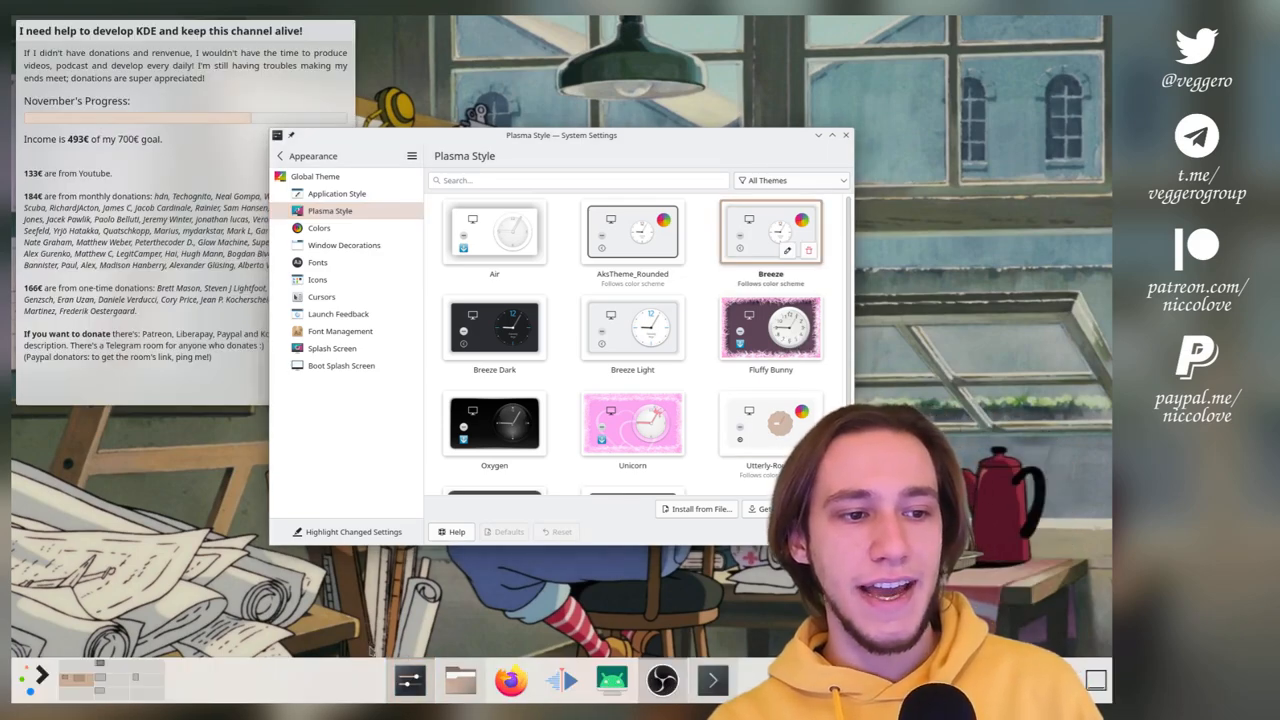
{"action": "mouse_move", "coordinate": [408, 680]}
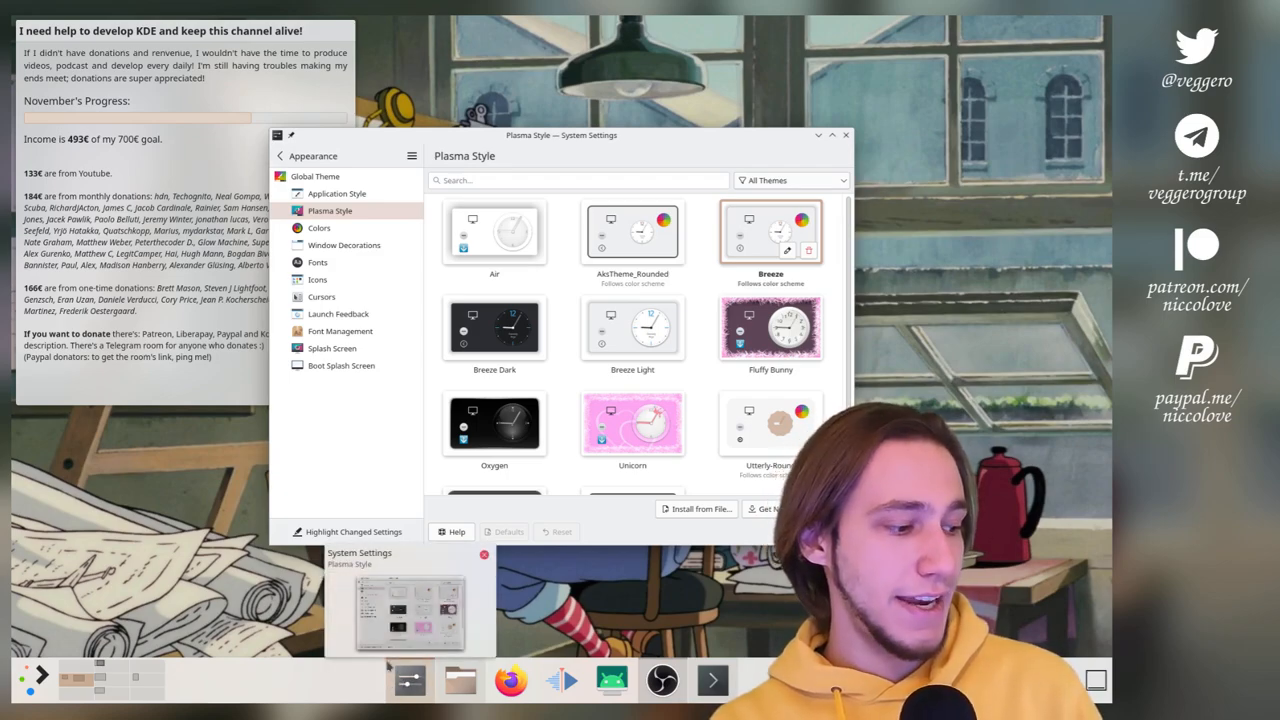
{"action": "mouse_move", "coordinate": [625, 615]}
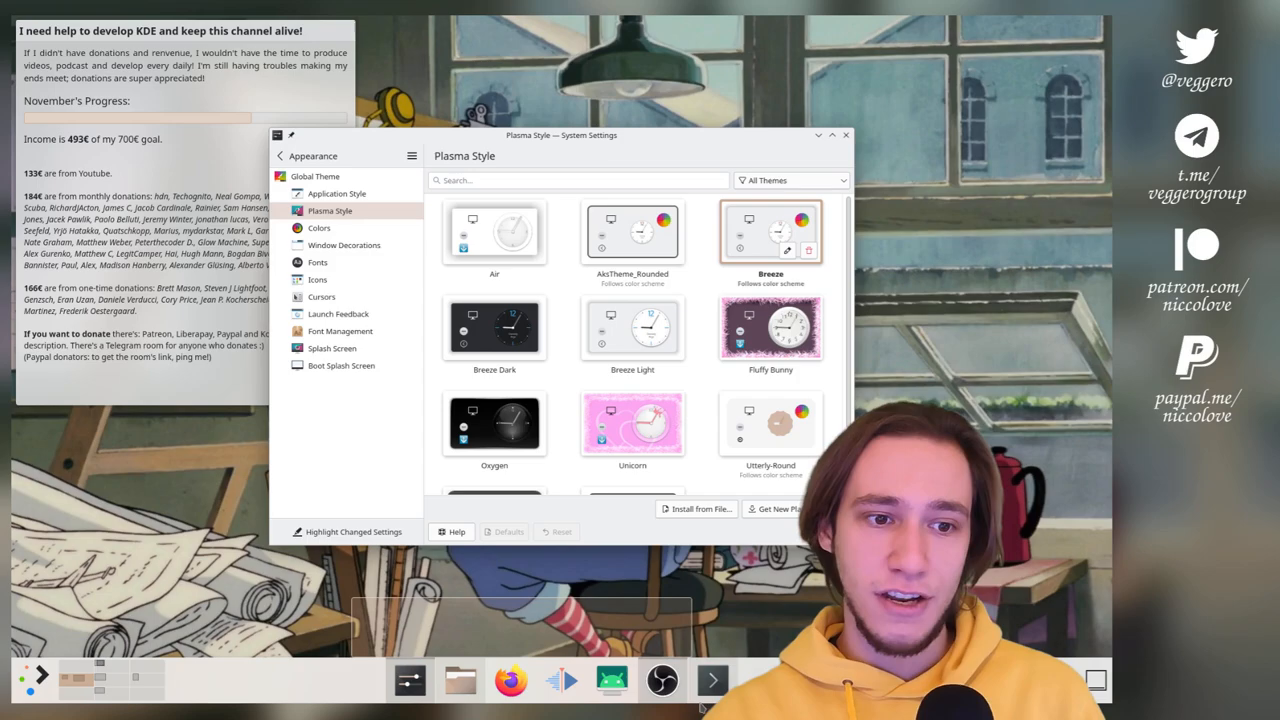
{"action": "mouse_move", "coordinate": [624, 572]}
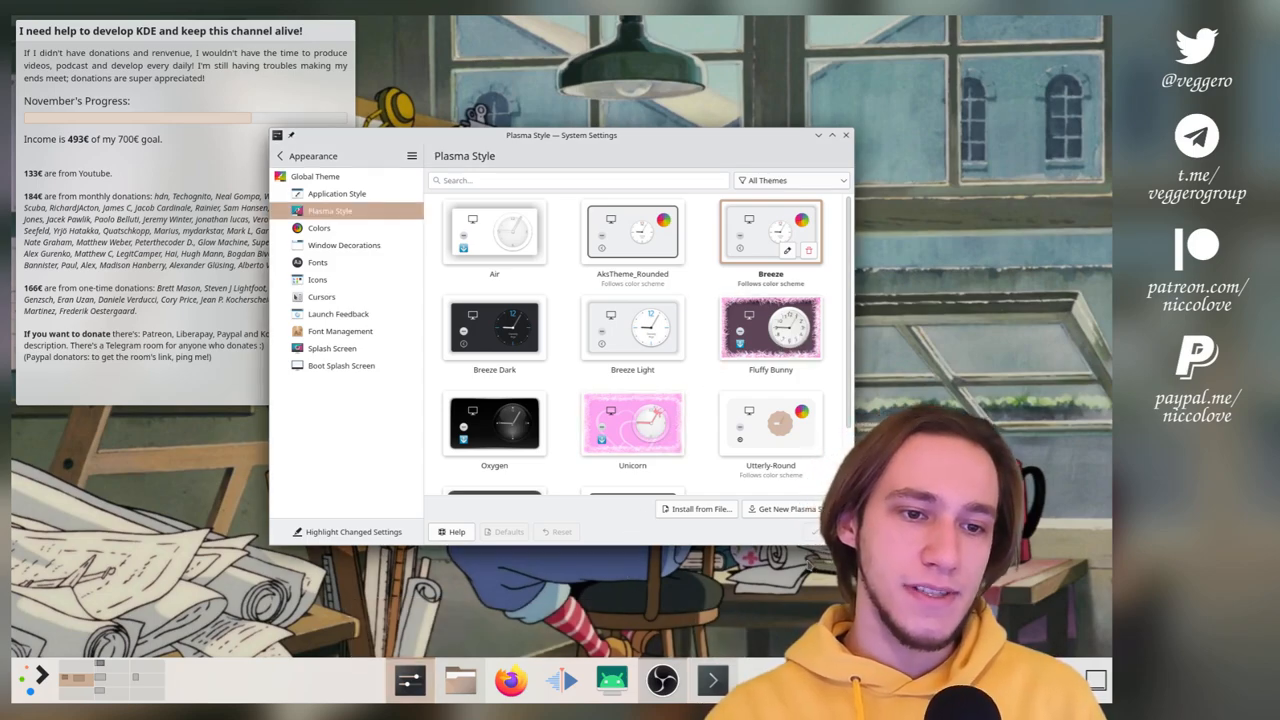
Select Fluffy Bunny in the Plasma Style grid
{"action": "left_click", "coordinate": [770, 327]}
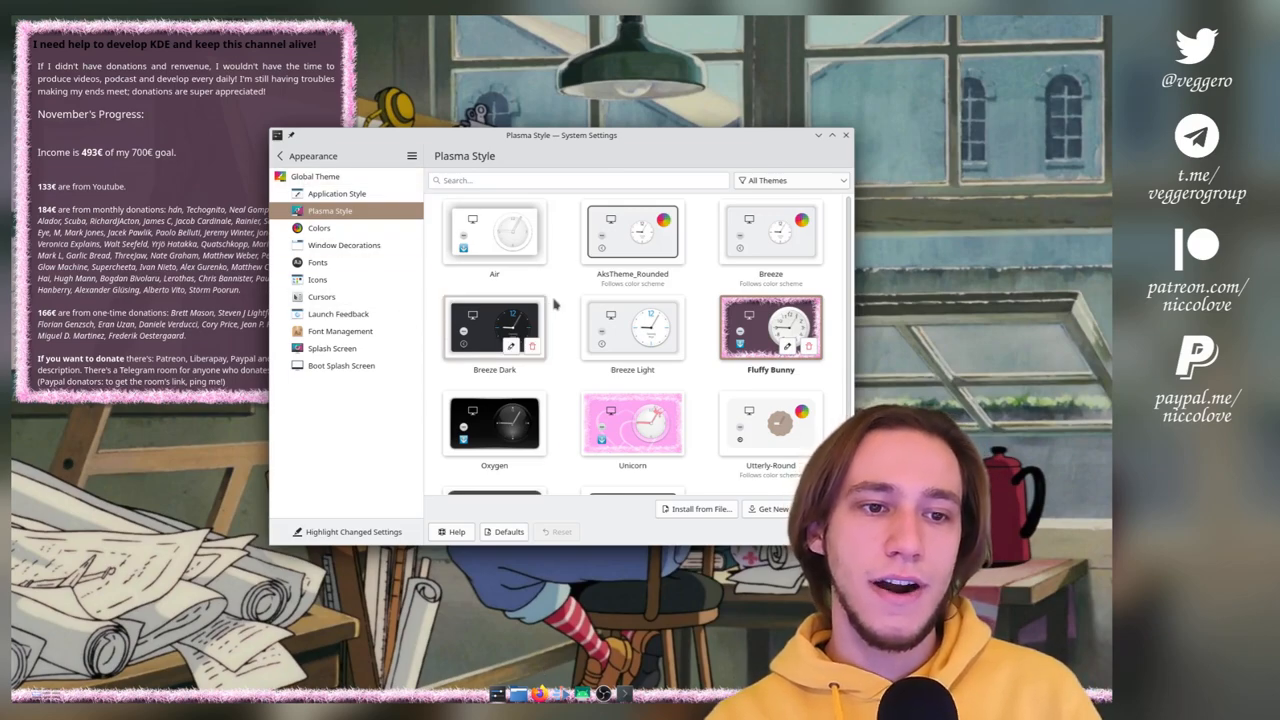
{"action": "scroll", "scroll_direction": "down", "scroll_amount": 3}
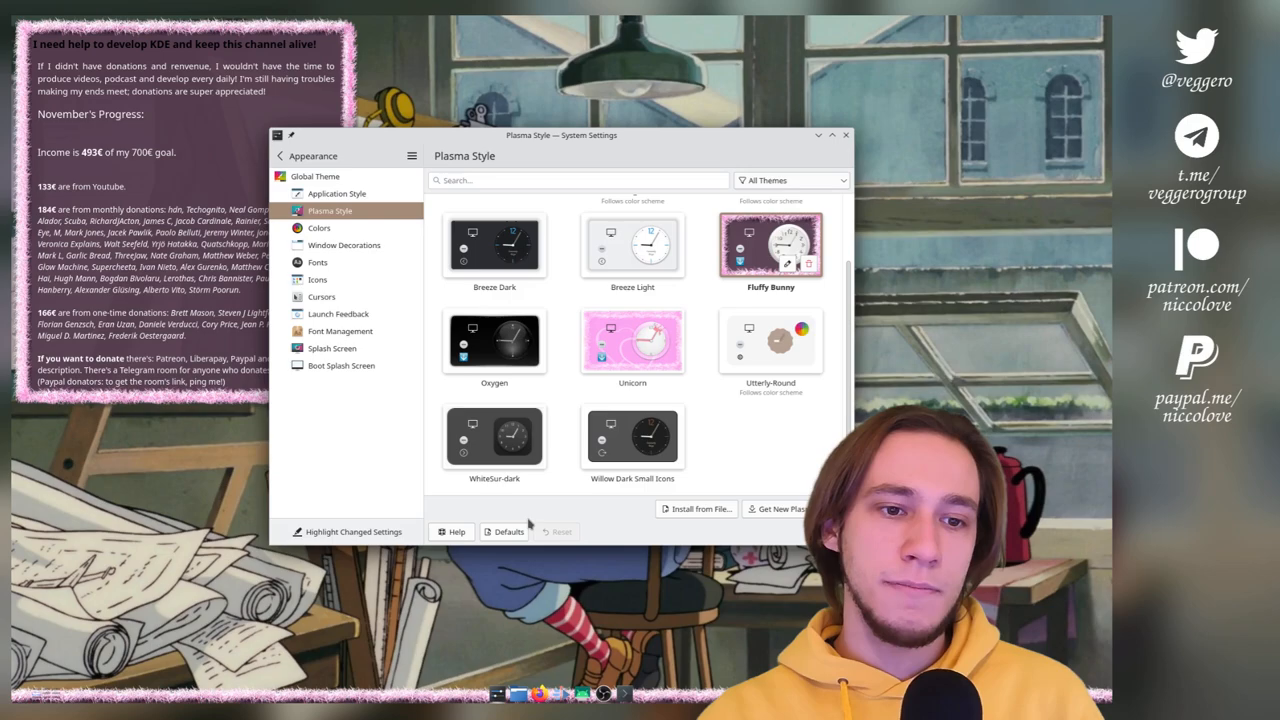
Apply WhiteSur-dark as the Plasma style, then pick the next style to compare
{"action": "left_click", "coordinate": [494, 437]}
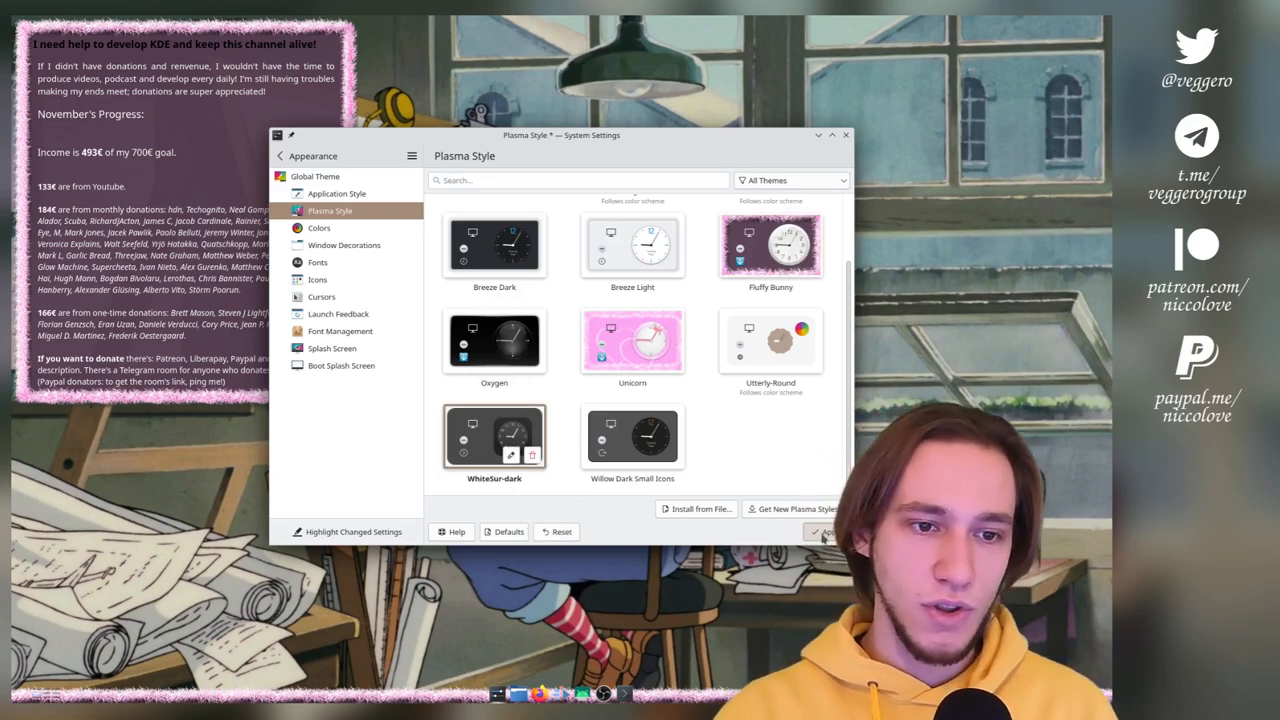
{"action": "left_click", "coordinate": [825, 531]}
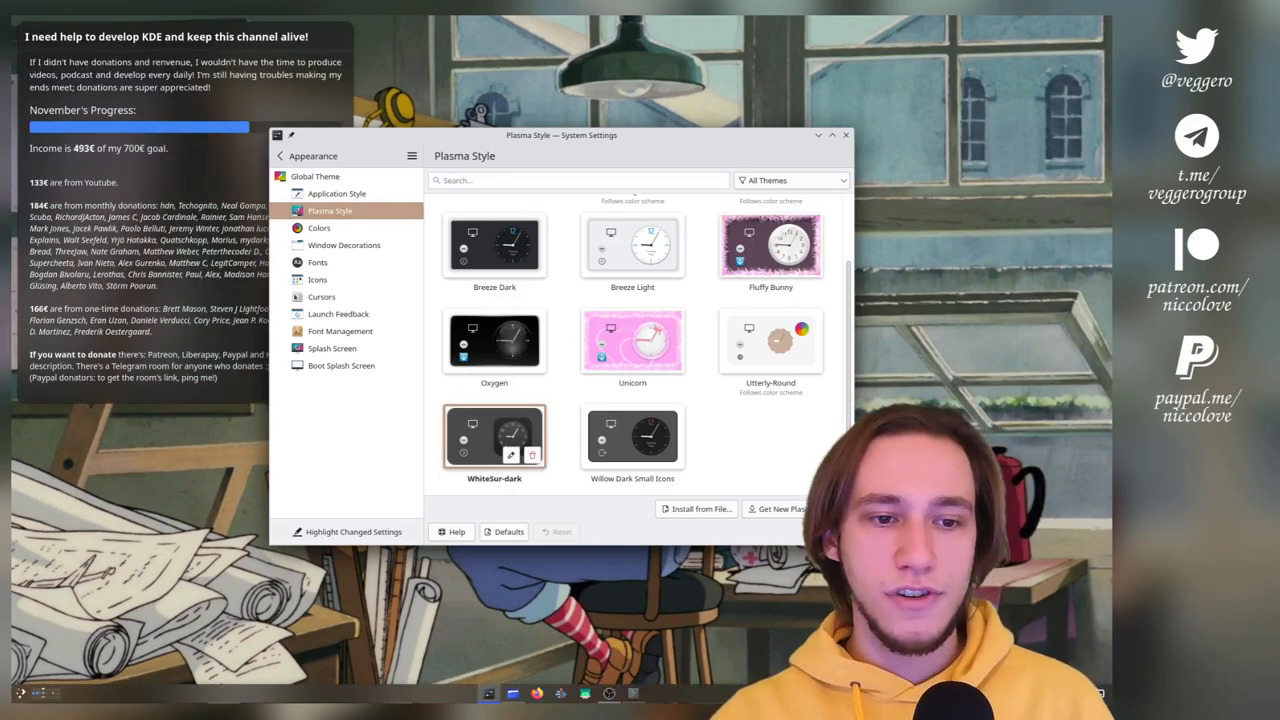
{"action": "mouse_move", "coordinate": [632, 435]}
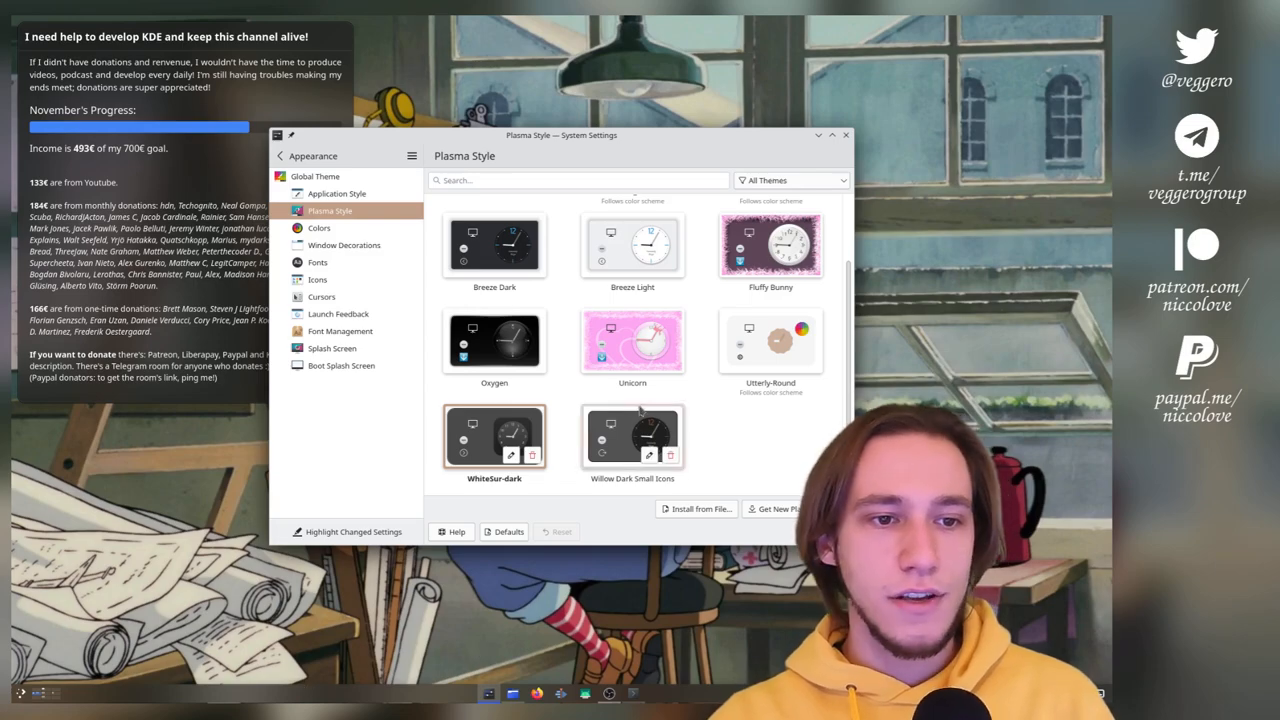
{"action": "left_click", "coordinate": [770, 245]}
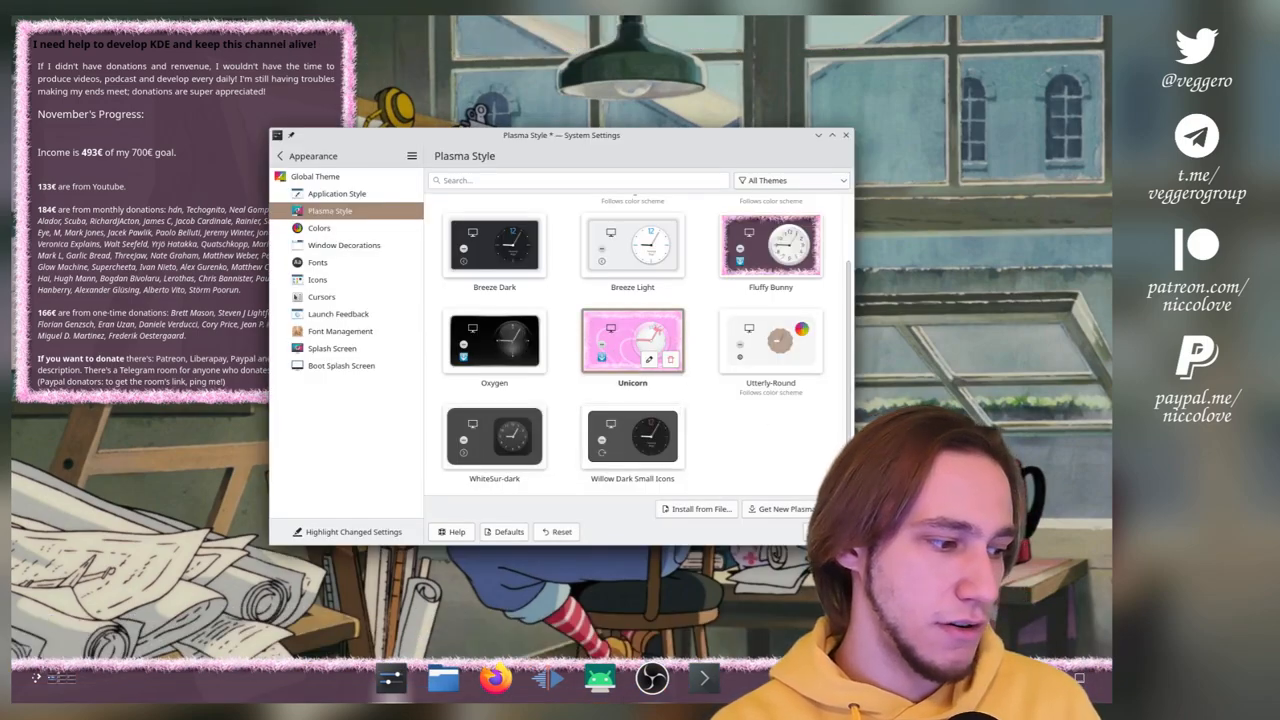
Apply Unicorn, then launch Kate to reach its session chooser
{"action": "left_click", "coordinate": [557, 531]}
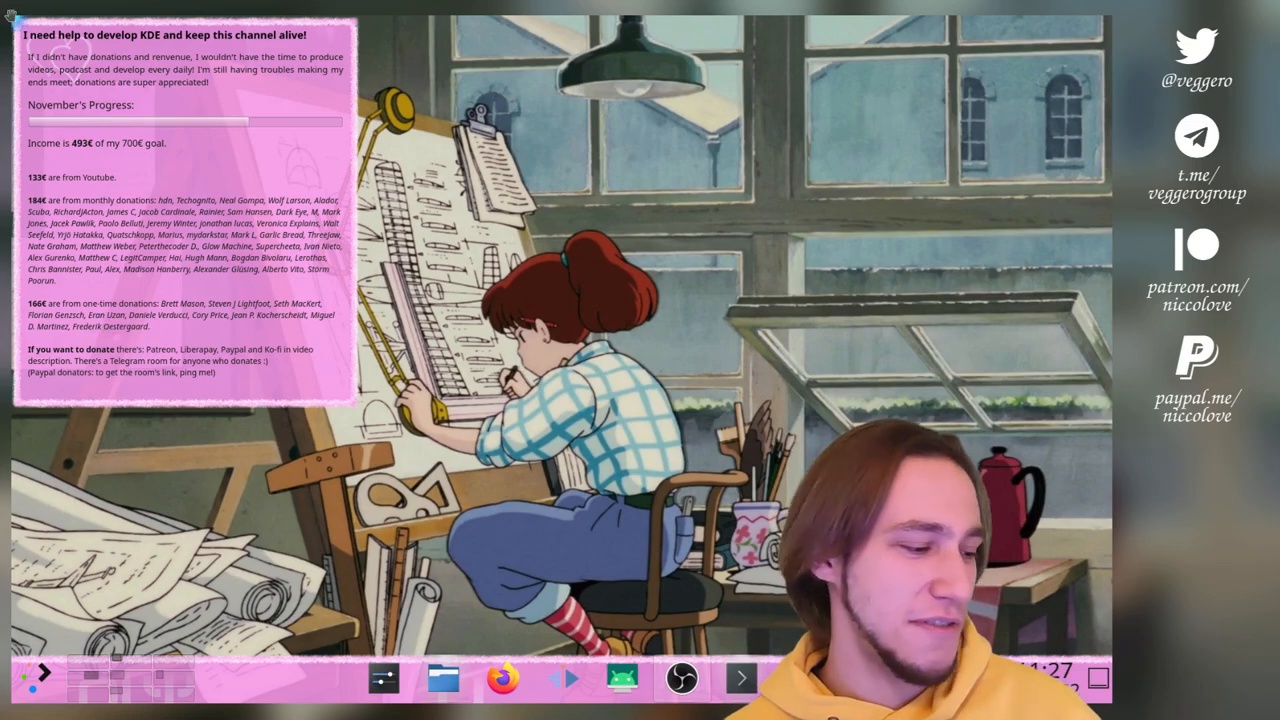
{"action": "left_click", "coordinate": [42, 675]}
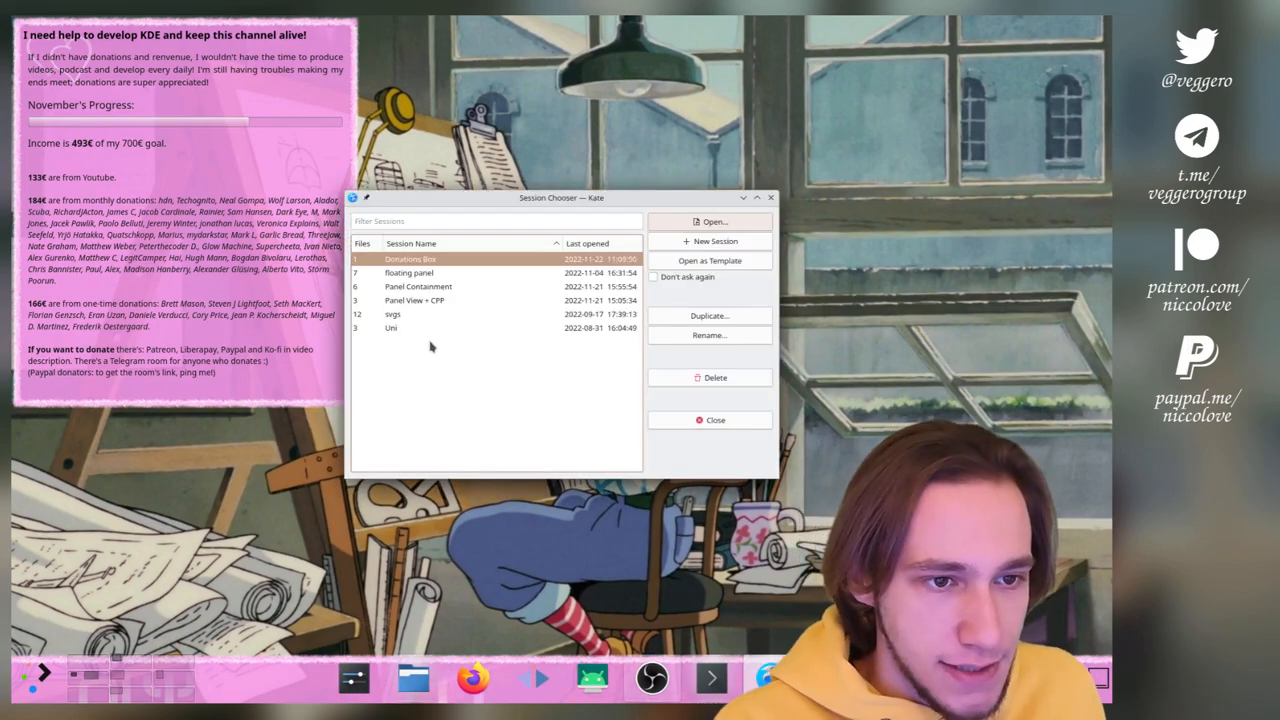
Open the Panel Containment session and clear the 'normal' panelSvg prefix in main.qml
{"action": "left_click", "coordinate": [418, 287]}
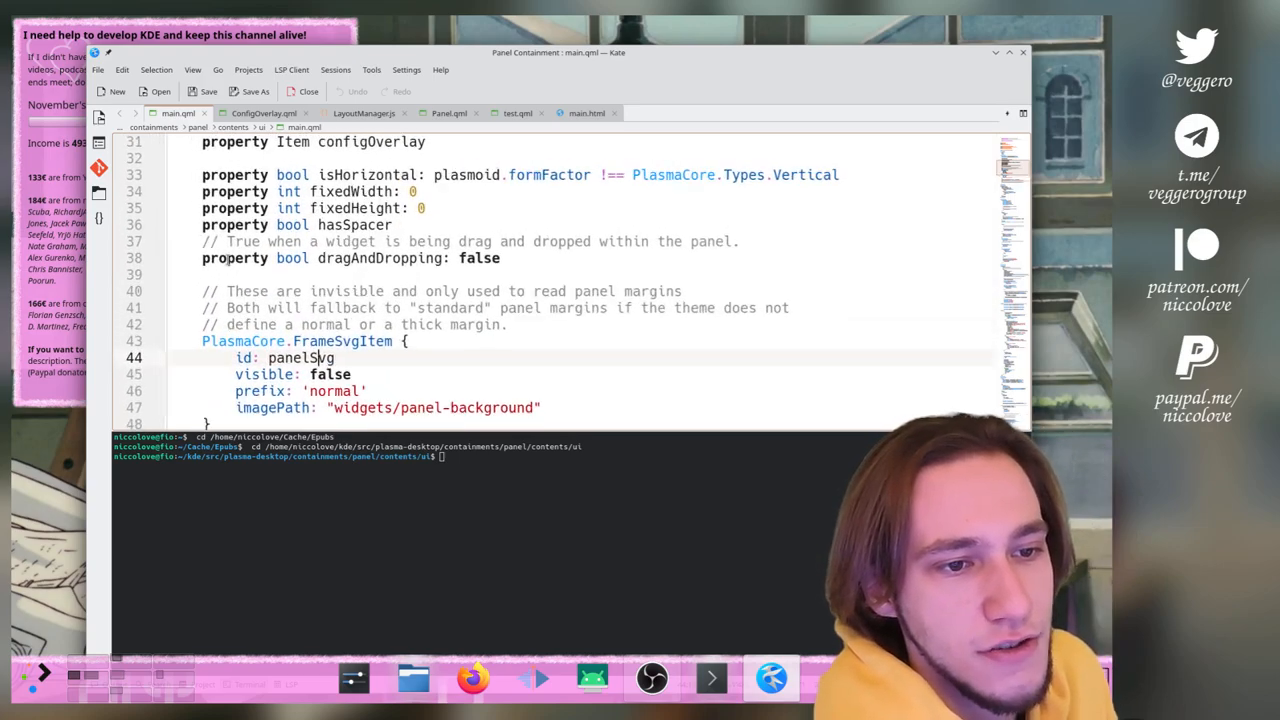
{"action": "scroll", "scroll_direction": "down", "scroll_amount": 3}
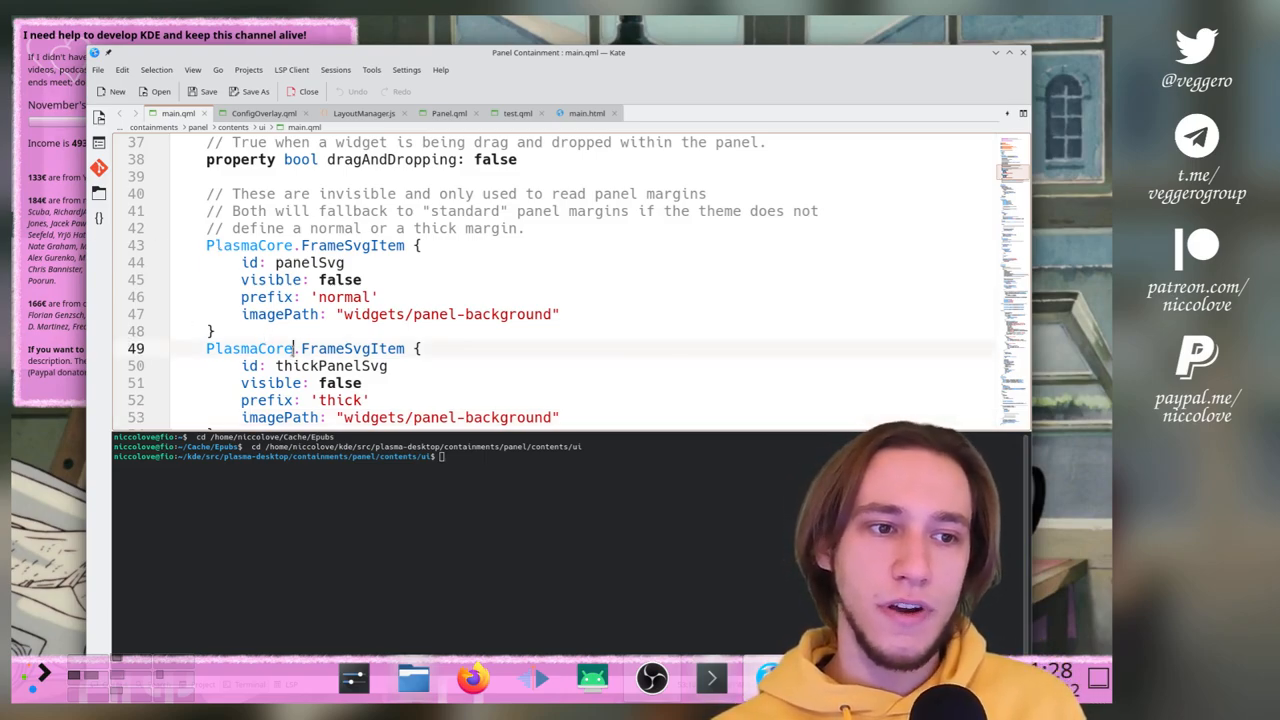
{"action": "double_click", "coordinate": [345, 297]}
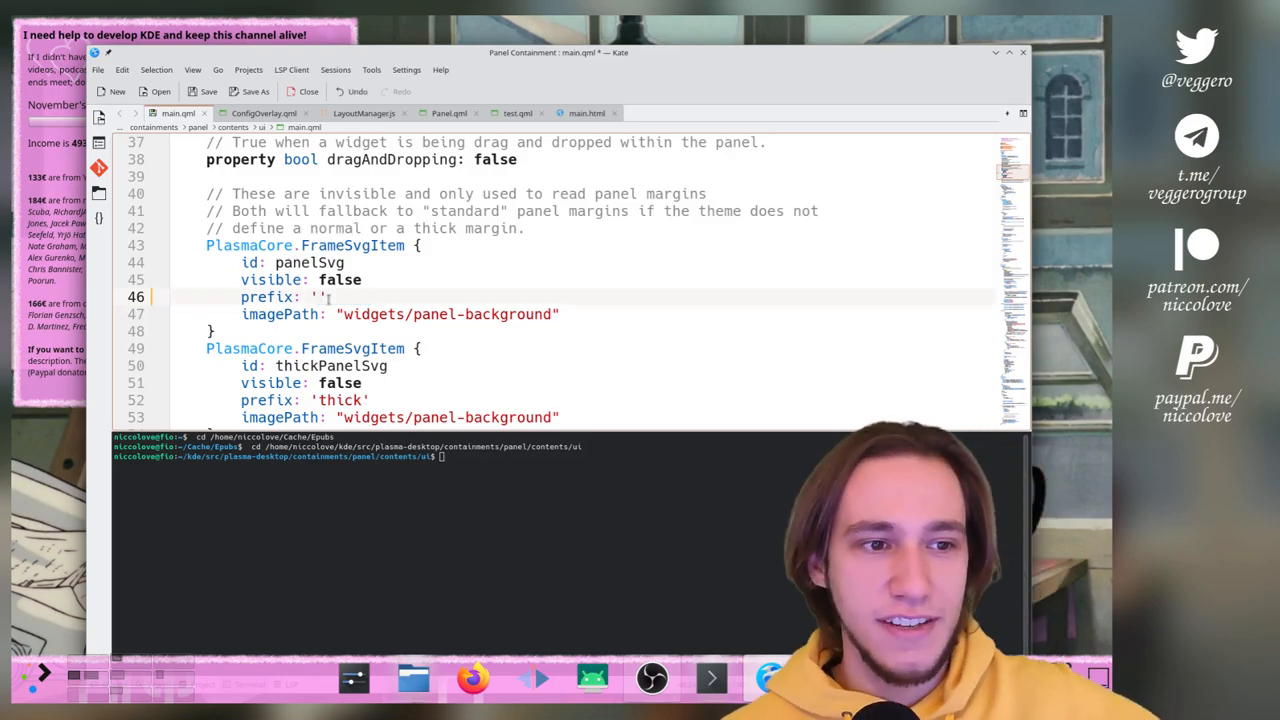
{"action": "scroll", "scroll_direction": "down", "scroll_amount": 3}
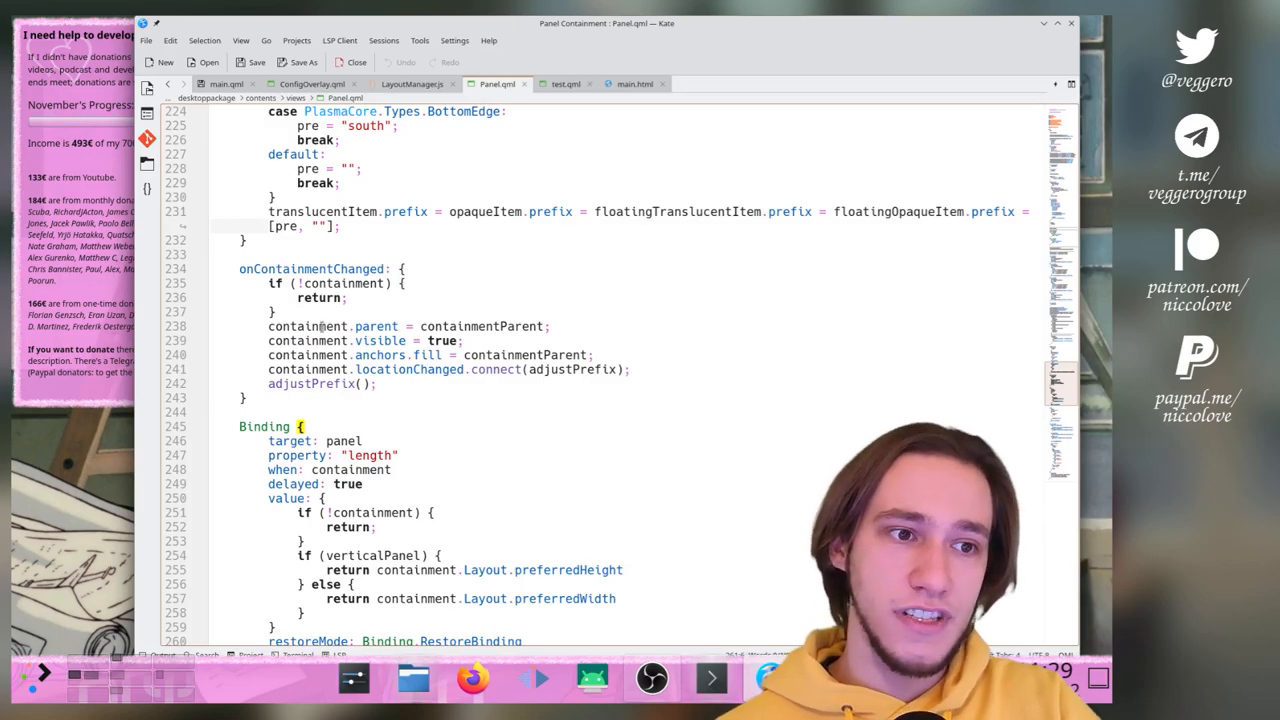
Review Panel.qml's adjustPrefix west/north/east/south prefixes, then return to main.qml
{"action": "left_click", "coordinate": [226, 83]}
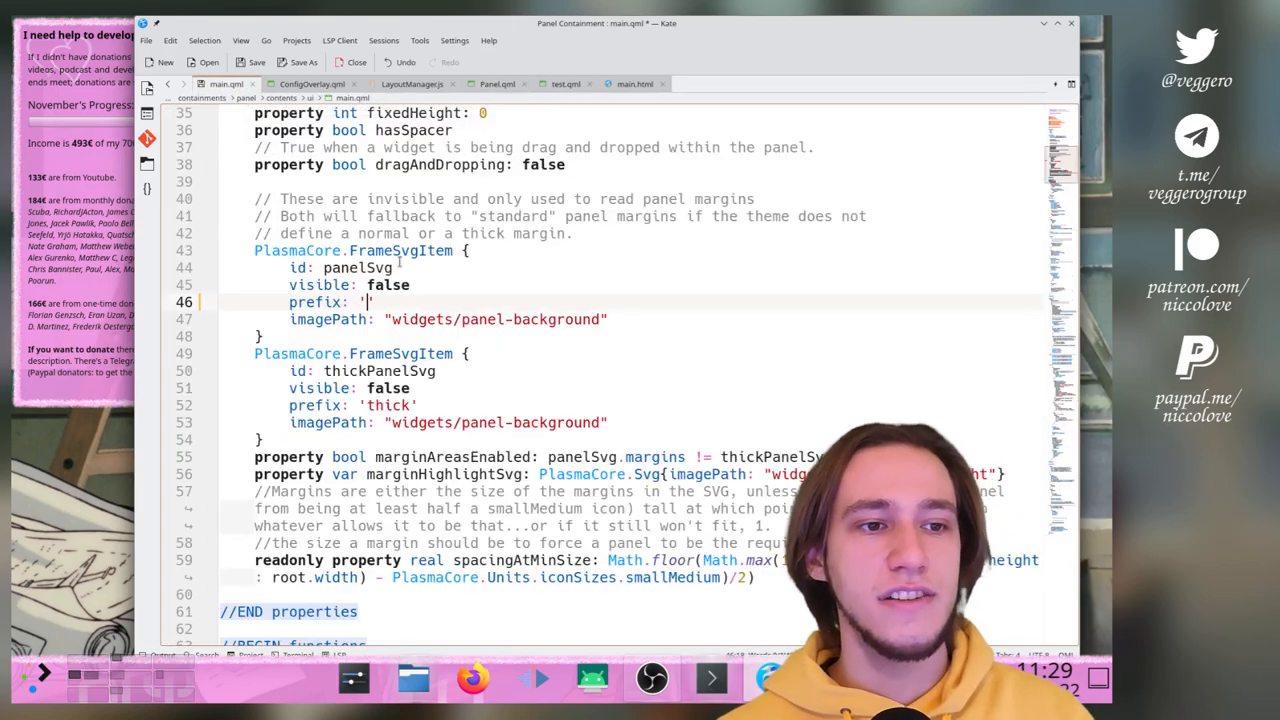
{"action": "left_click", "coordinate": [497, 83]}
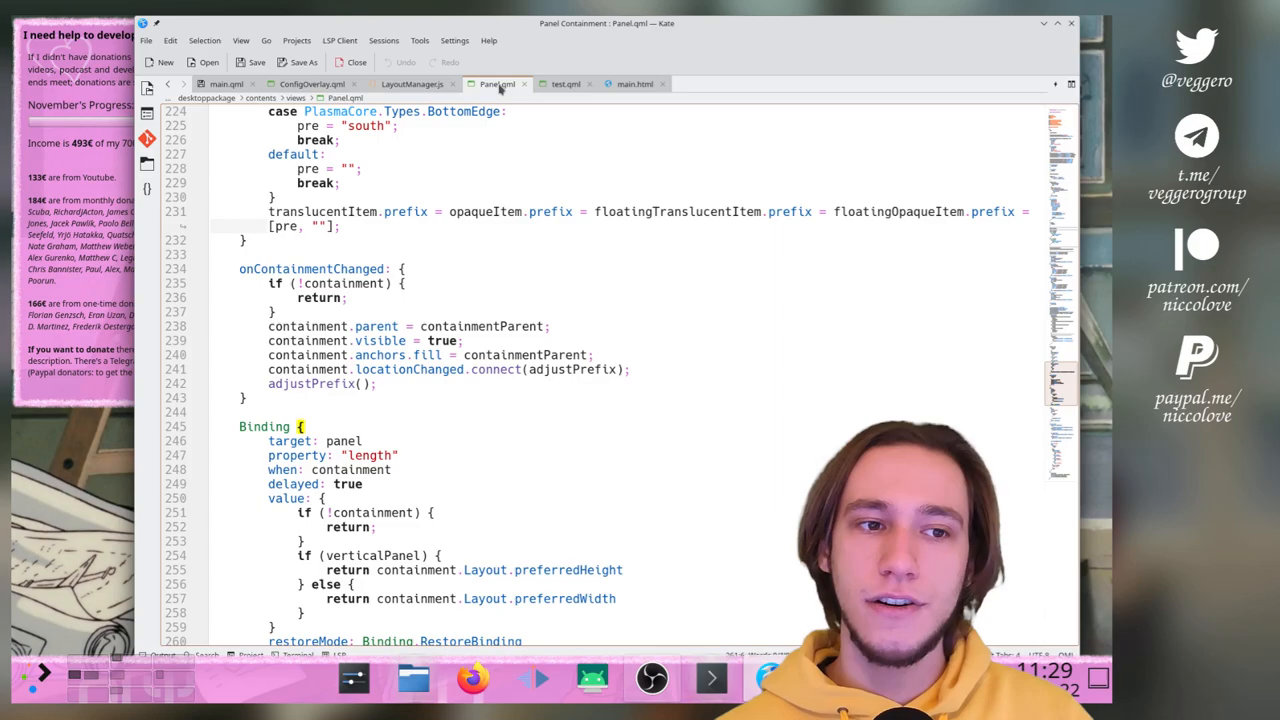
{"action": "scroll", "scroll_direction": "up", "scroll_amount": 3}
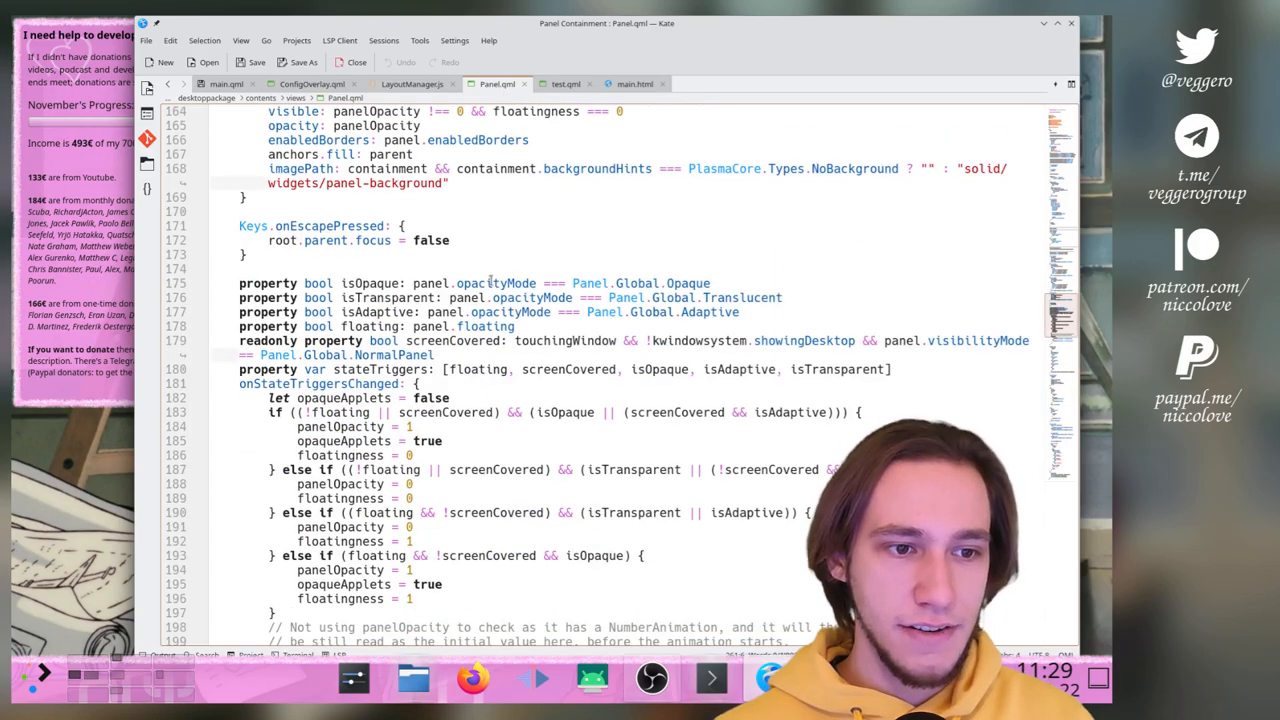
{"action": "scroll", "scroll_direction": "down", "scroll_amount": 3}
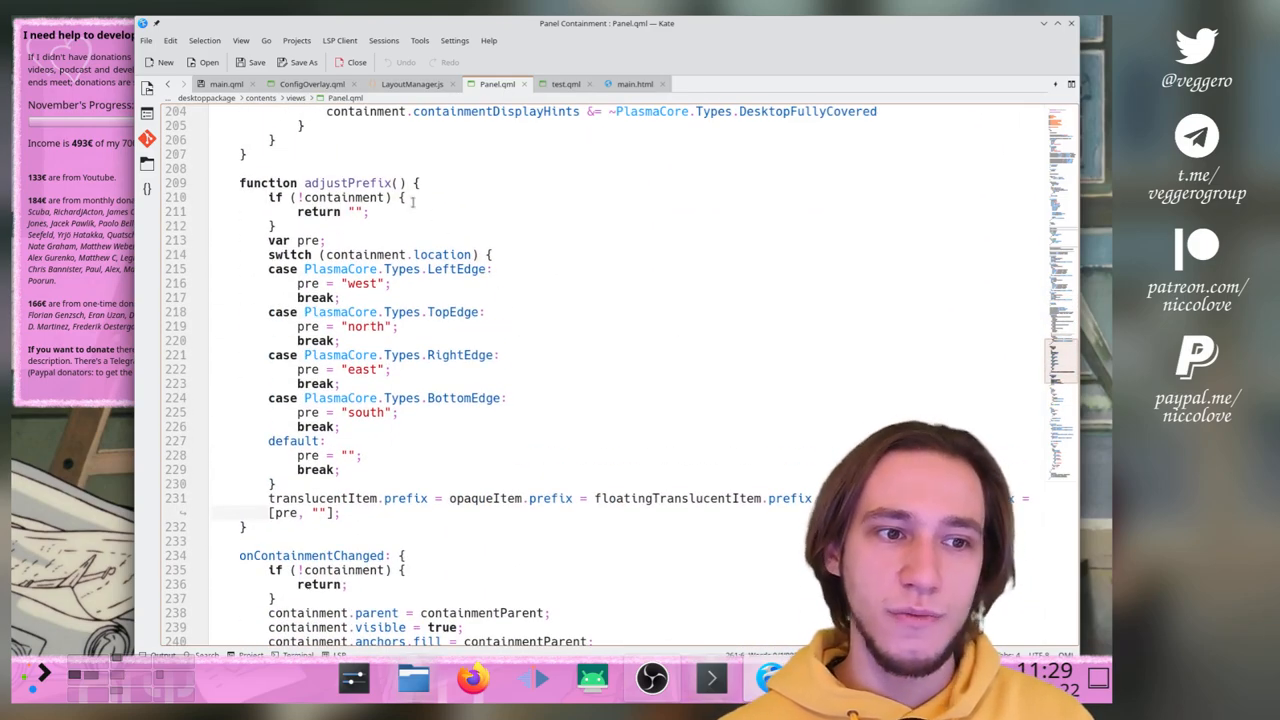
{"action": "double_click", "coordinate": [347, 182]}
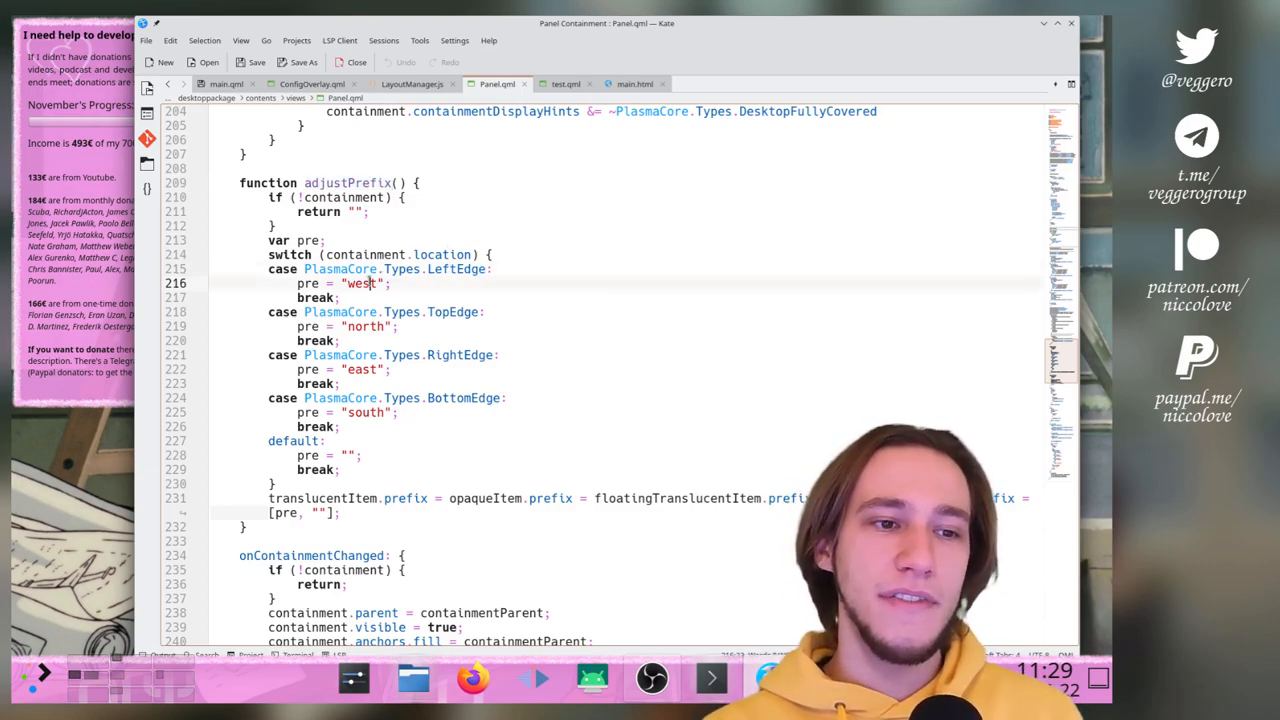
{"action": "double_click", "coordinate": [451, 312]}
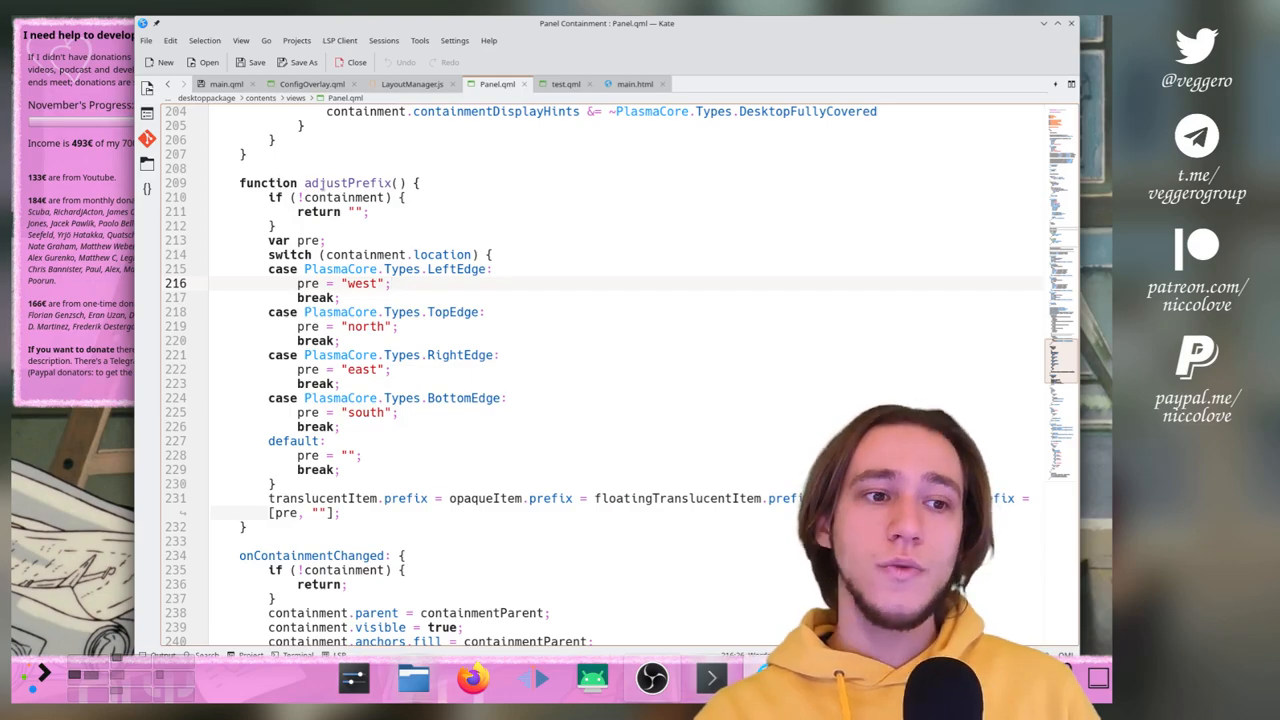
{"action": "left_click", "coordinate": [225, 83]}
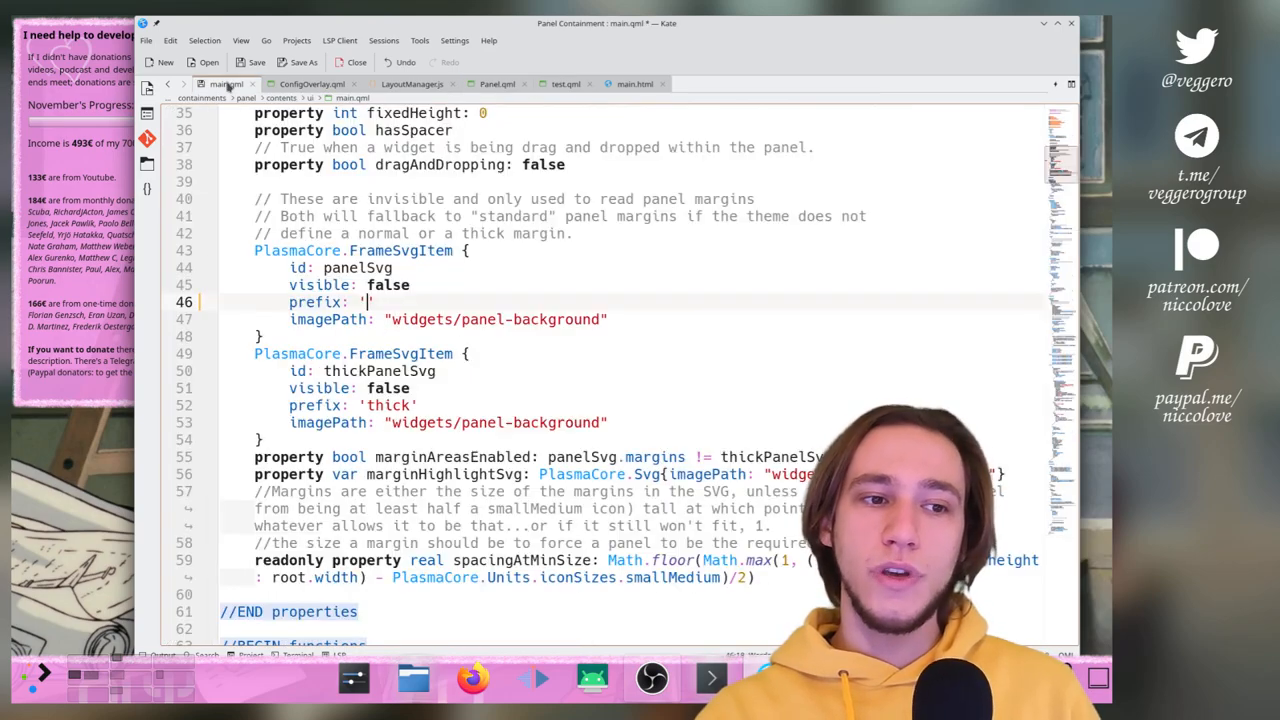